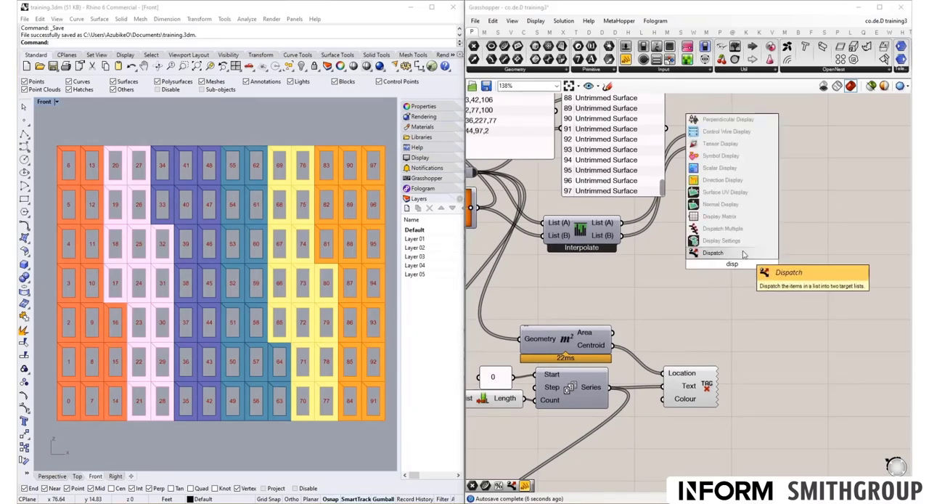
# - Place a Dispatch component with the interpolated list wired into its List input
pyautogui.click(711, 252)
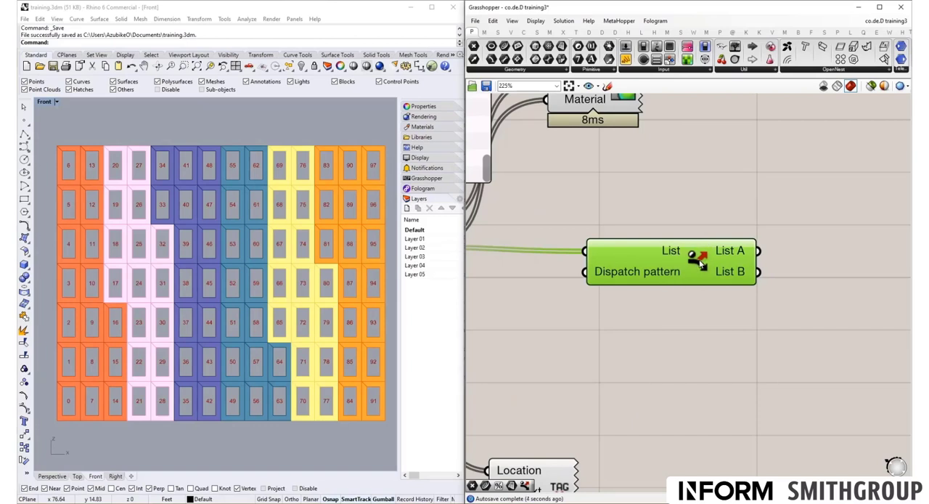
pyautogui.moveTo(729, 326)
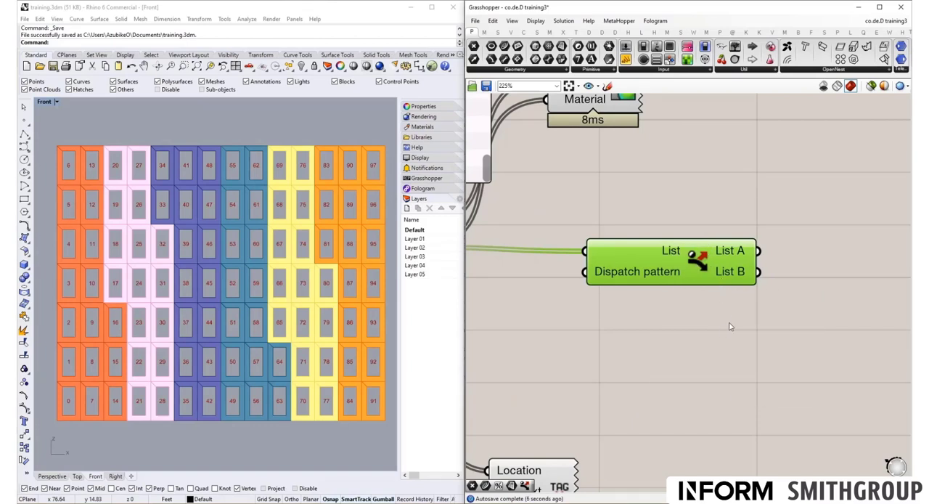
pyautogui.moveTo(732, 324)
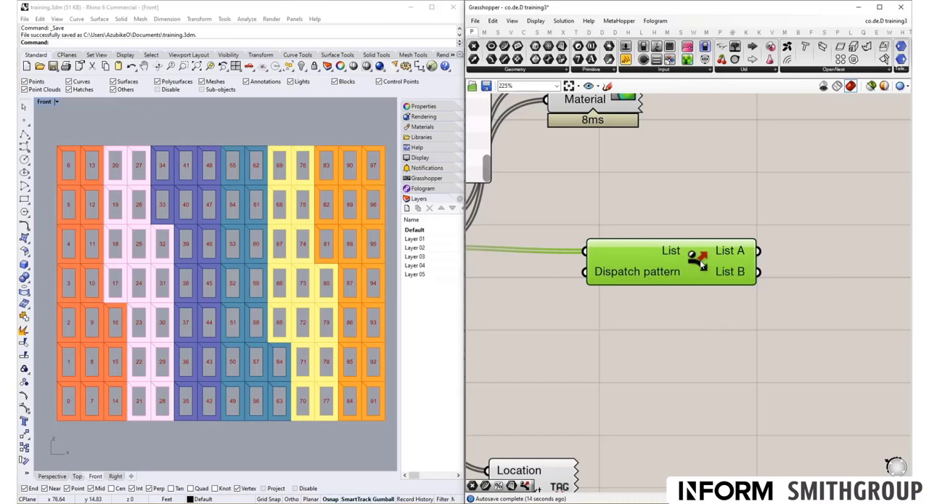
pyautogui.moveTo(723, 276)
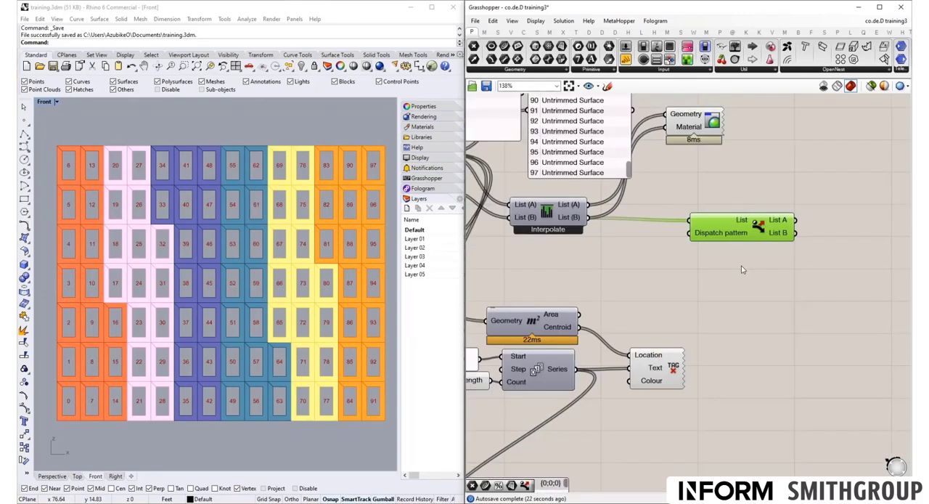
# - Deselect Dispatch and zoom toward the Series component and its value panel
pyautogui.click(722, 239)
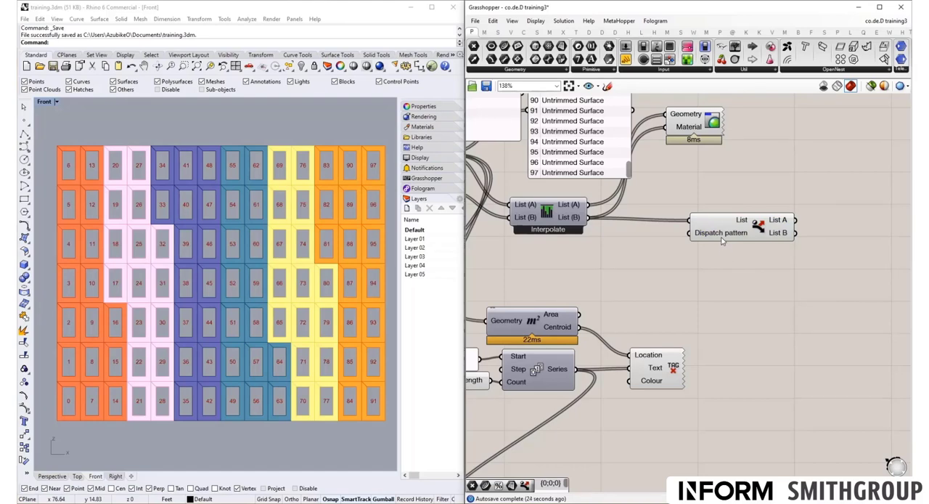
pyautogui.moveTo(709, 267)
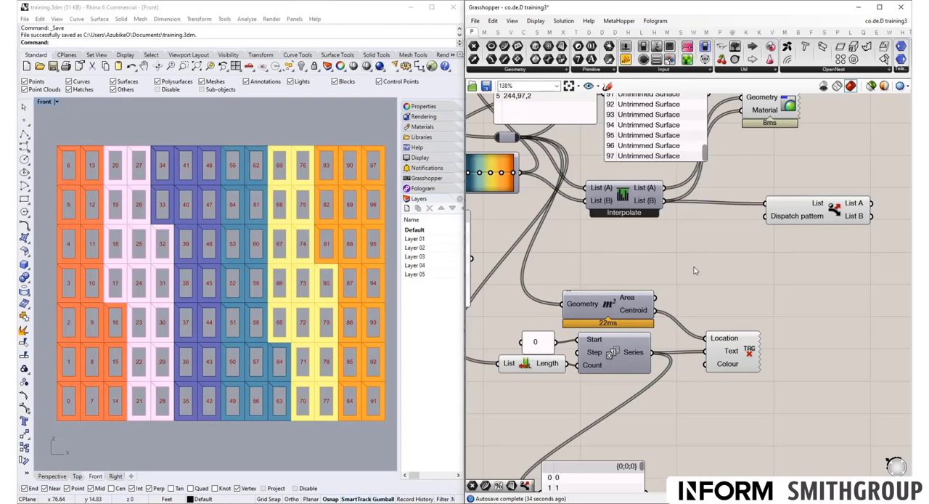
pyautogui.moveTo(651, 202)
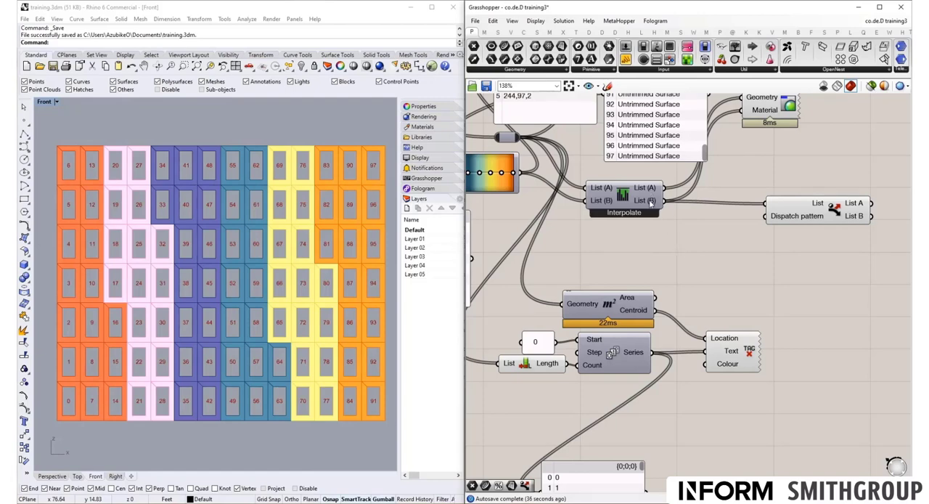
pyautogui.moveTo(649, 201)
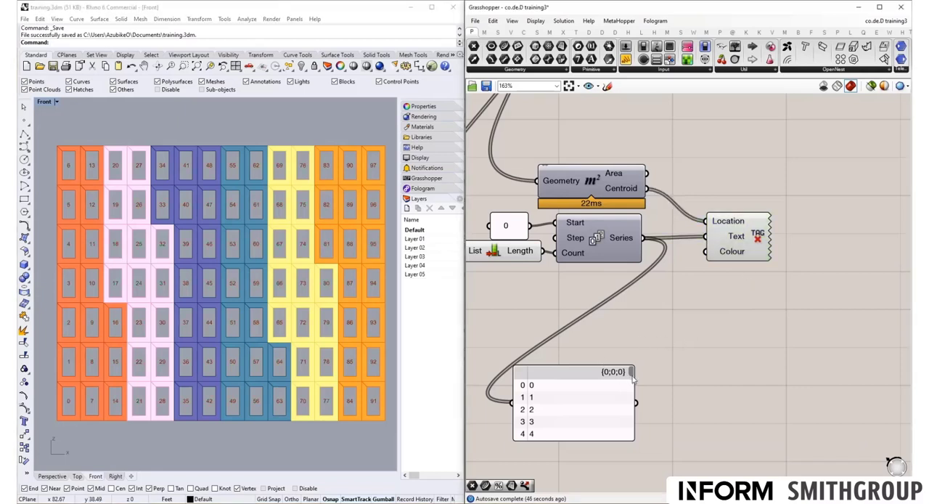
pyautogui.scroll(-3)
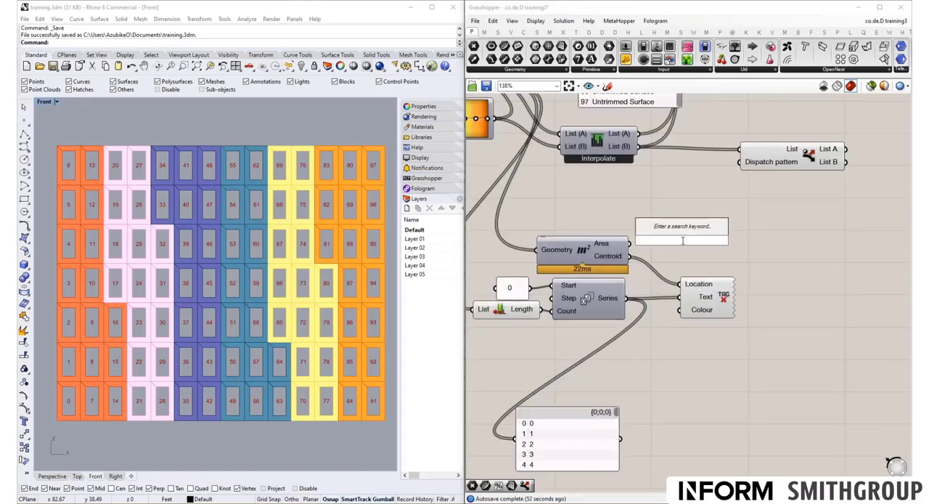
# - Add a Modulus fed by the index series, with a panel supplying divisor 3
pyautogui.write('modul')
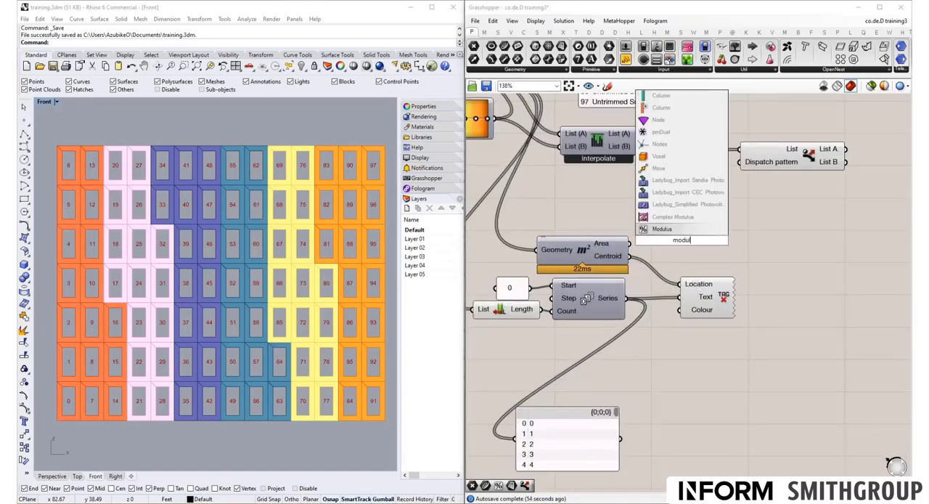
pyautogui.click(661, 228)
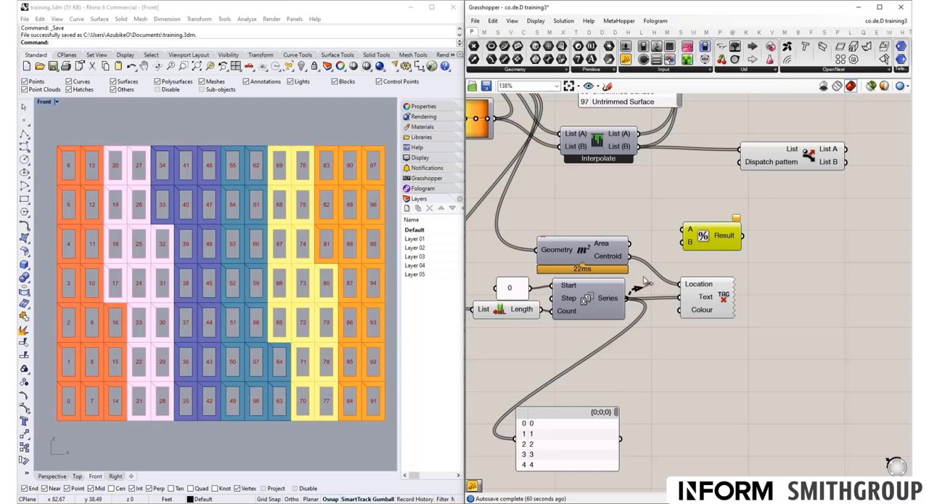
pyautogui.moveTo(711, 235); pyautogui.dragTo(722, 206)
pyautogui.write('pane')
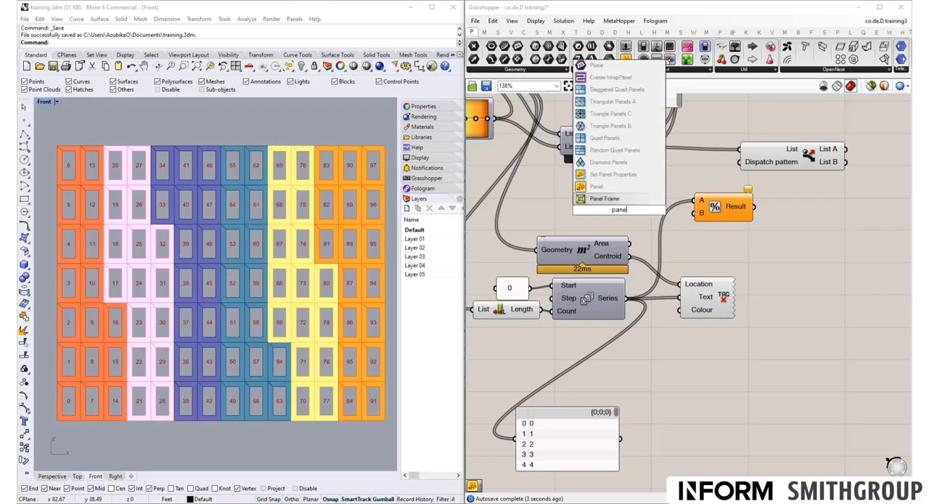
pyautogui.click(595, 186)
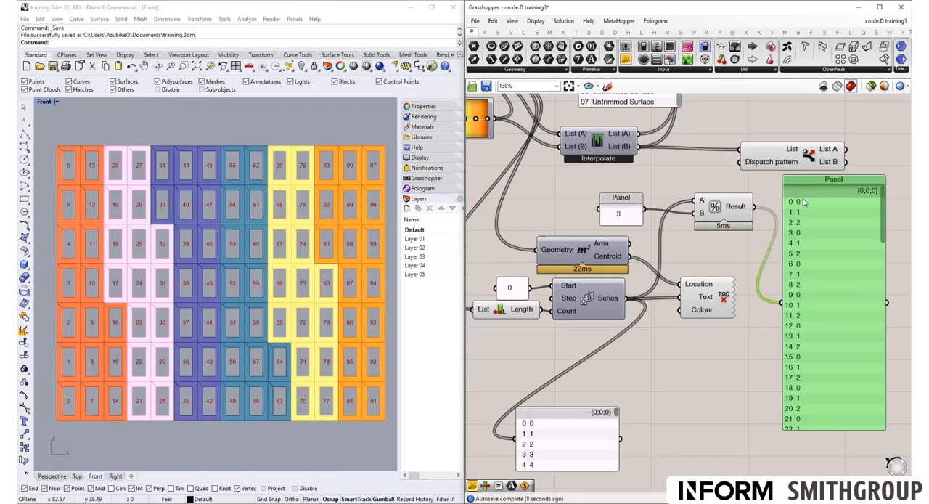
pyautogui.moveTo(800, 201)
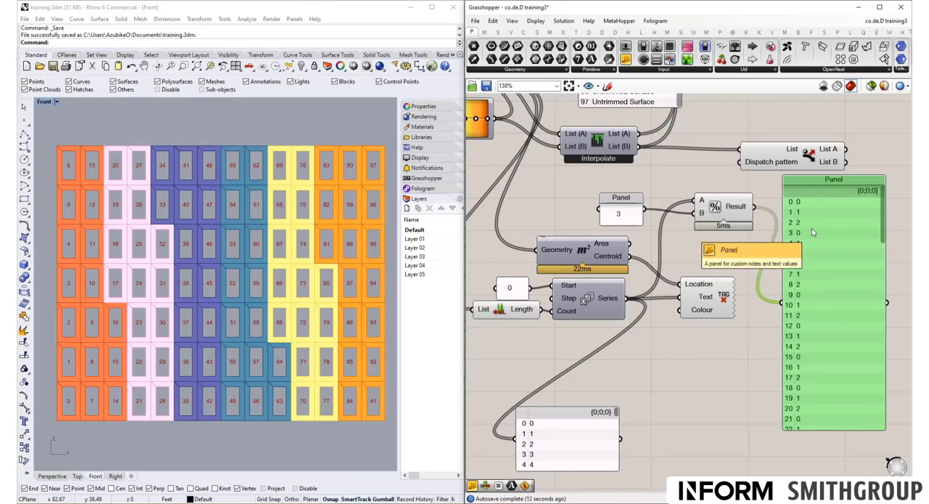
pyautogui.moveTo(814, 259)
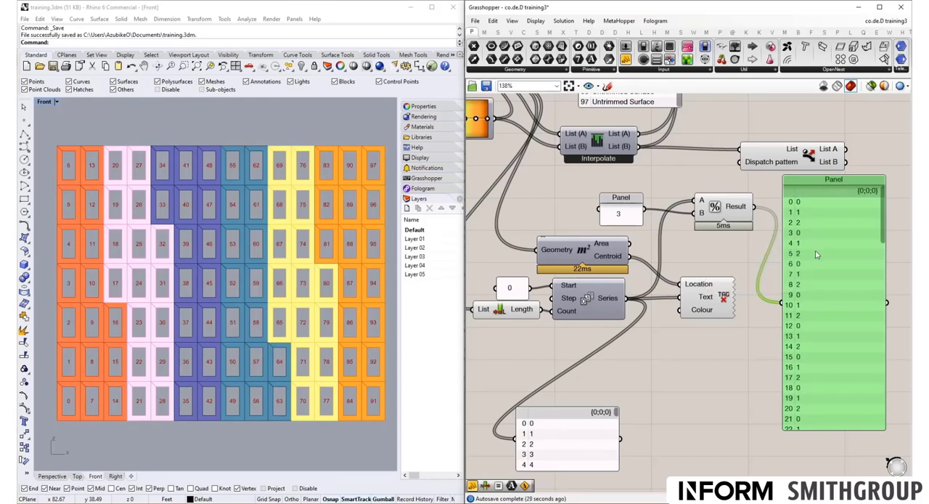
pyautogui.moveTo(799, 217)
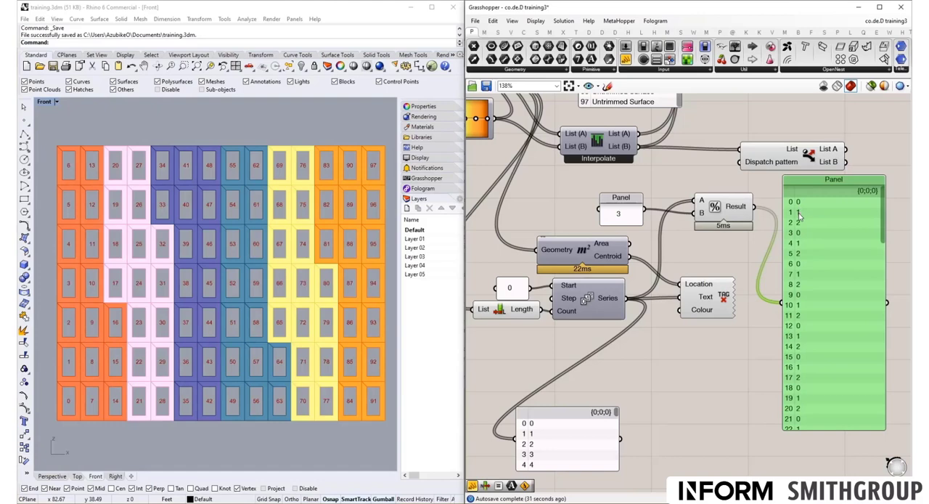
pyautogui.moveTo(800, 229)
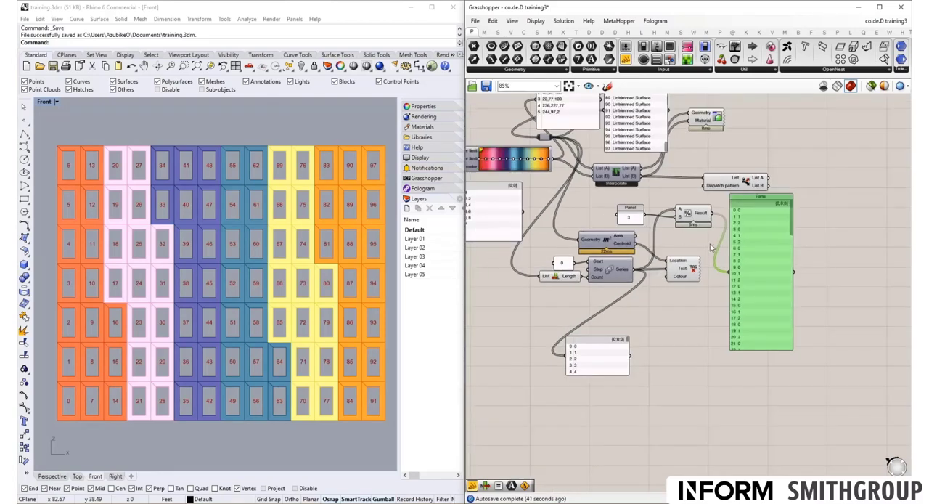
# - Confirm the copied panel's value of 5 so the second Modulus divides by five
pyautogui.scroll(-3)
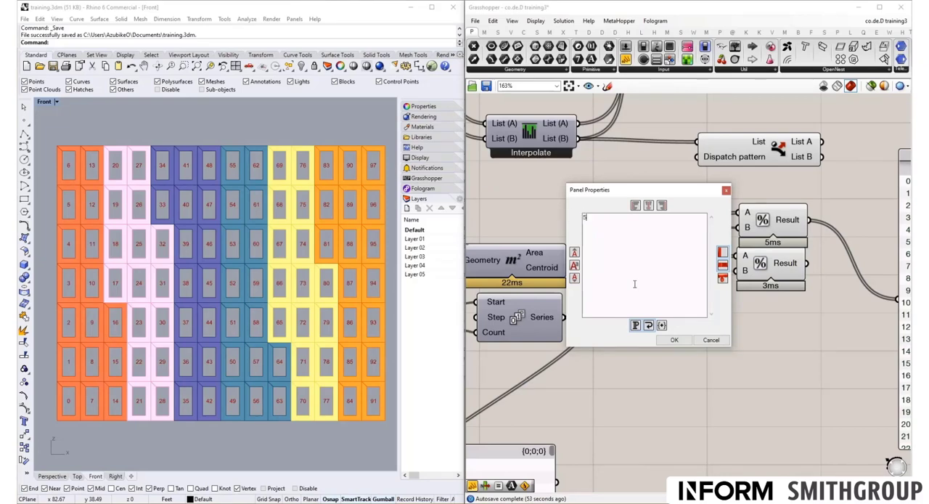
pyautogui.click(673, 339)
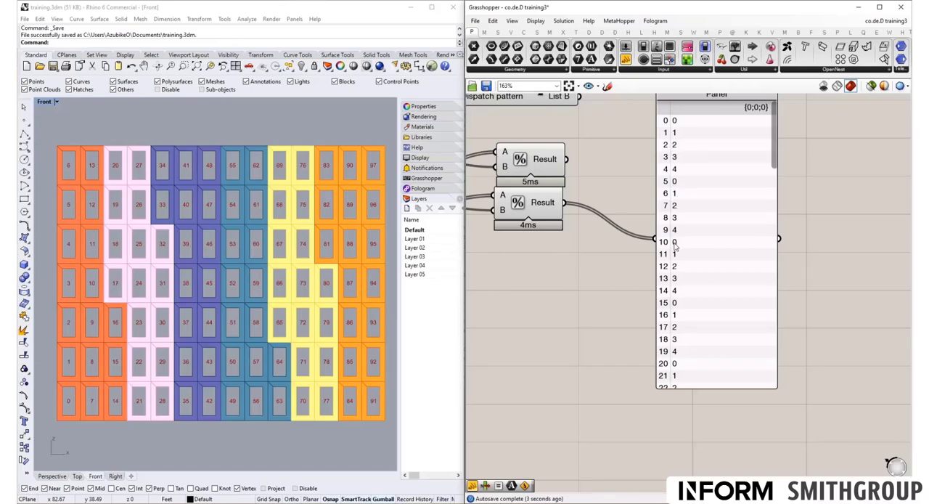
pyautogui.moveTo(679, 305)
pyautogui.write('panel')
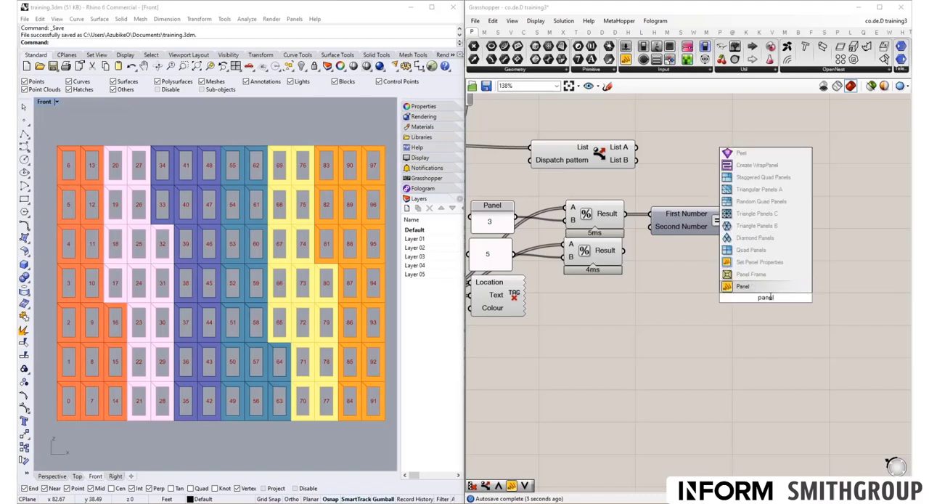
# - Attach a panel showing the modulo-3 Equality True/False results
pyautogui.click(743, 286)
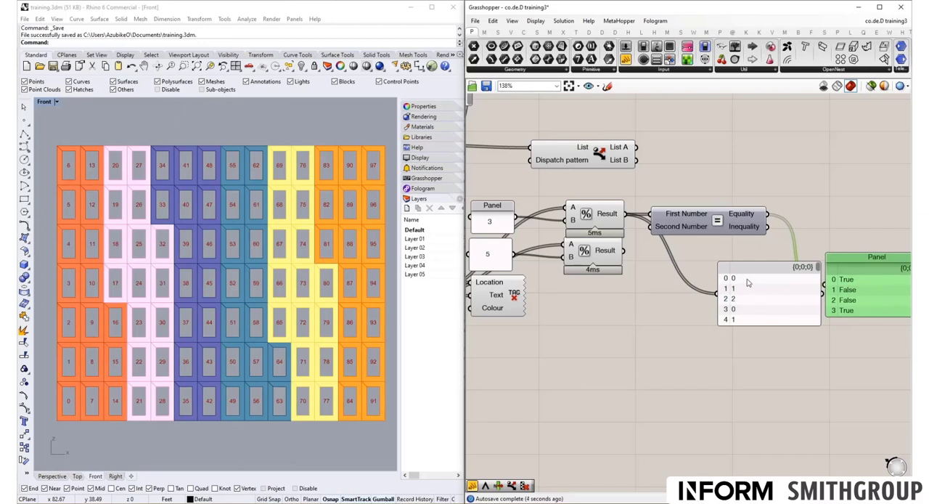
pyautogui.moveTo(741, 281)
pyautogui.write('gate o')
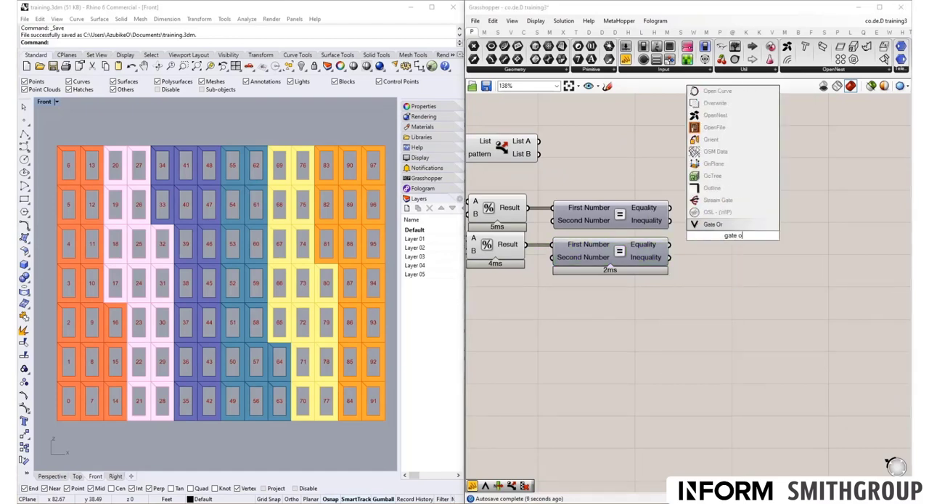
# - Add a Gate Or joining both equality tests, plus a panel listing its results
pyautogui.click(711, 223)
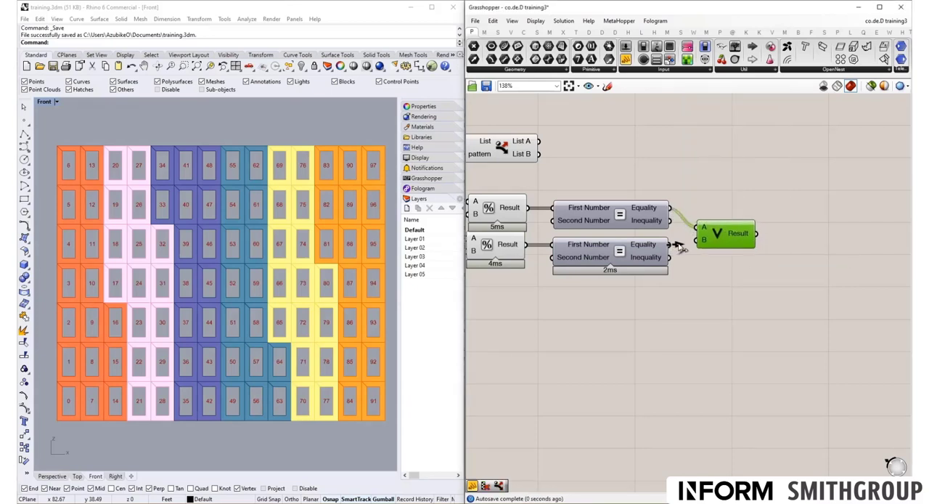
pyautogui.write('pan')
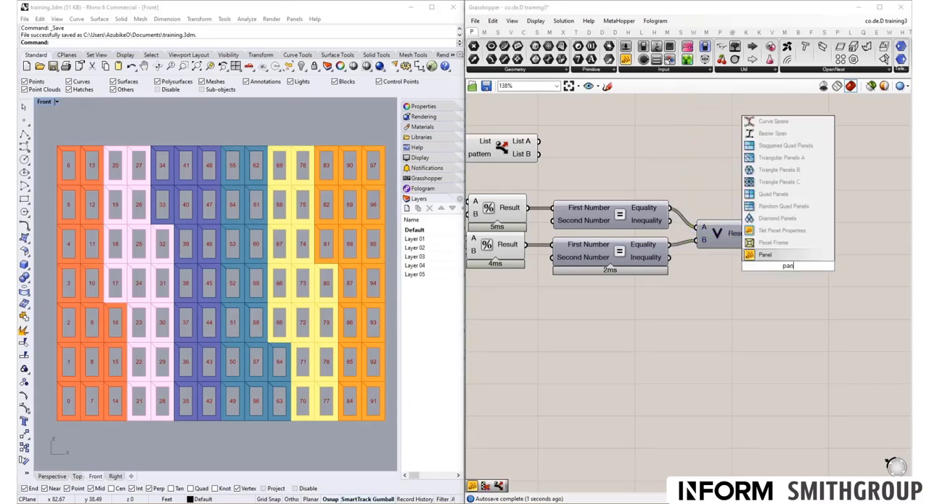
pyautogui.click(765, 254)
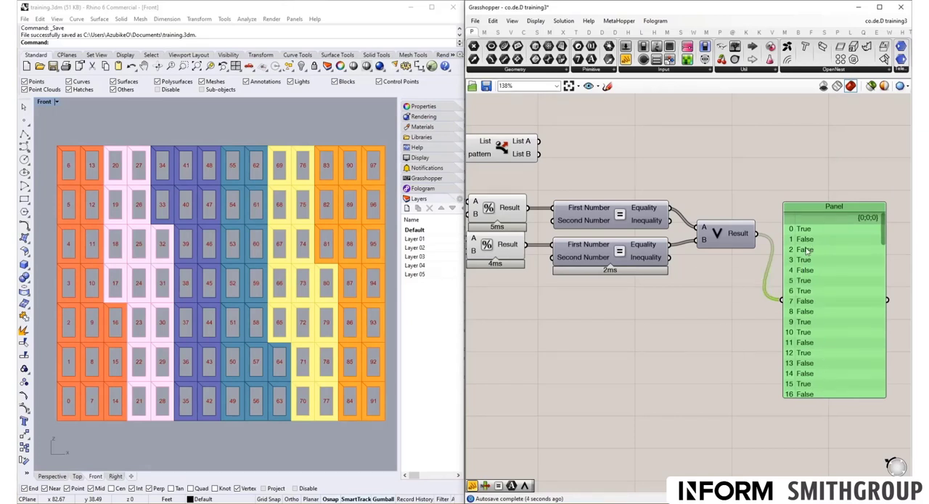
pyautogui.moveTo(815, 270)
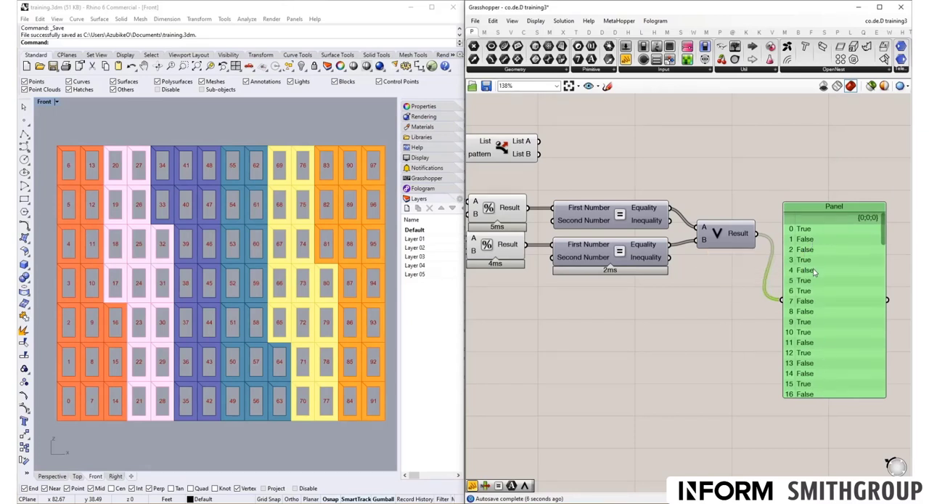
pyautogui.moveTo(821, 252)
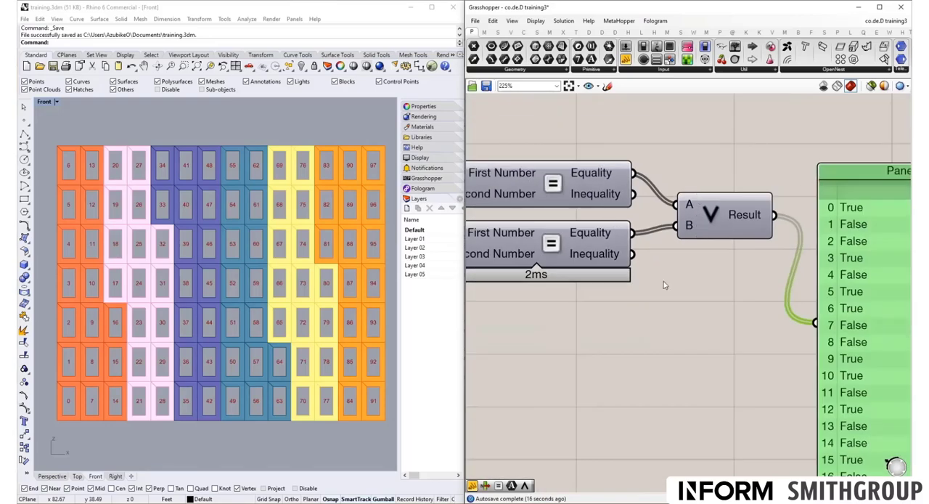
pyautogui.moveTo(620, 208)
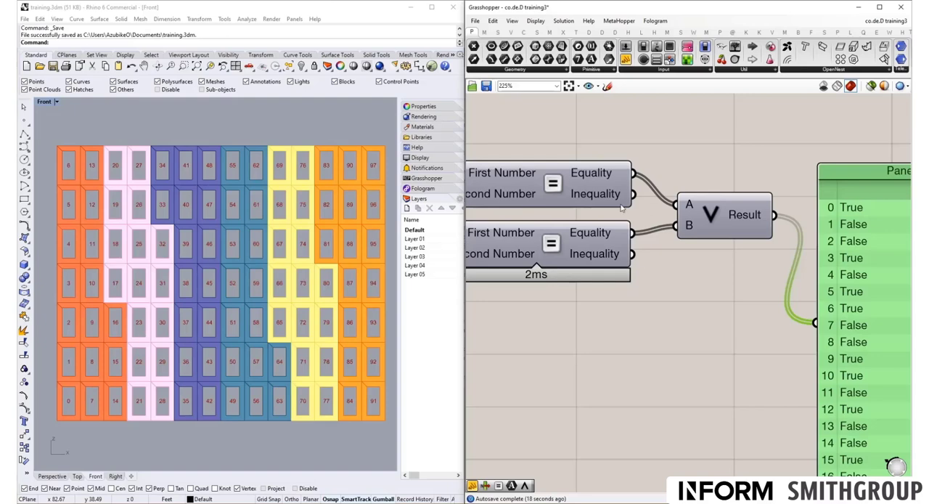
pyautogui.moveTo(642, 245)
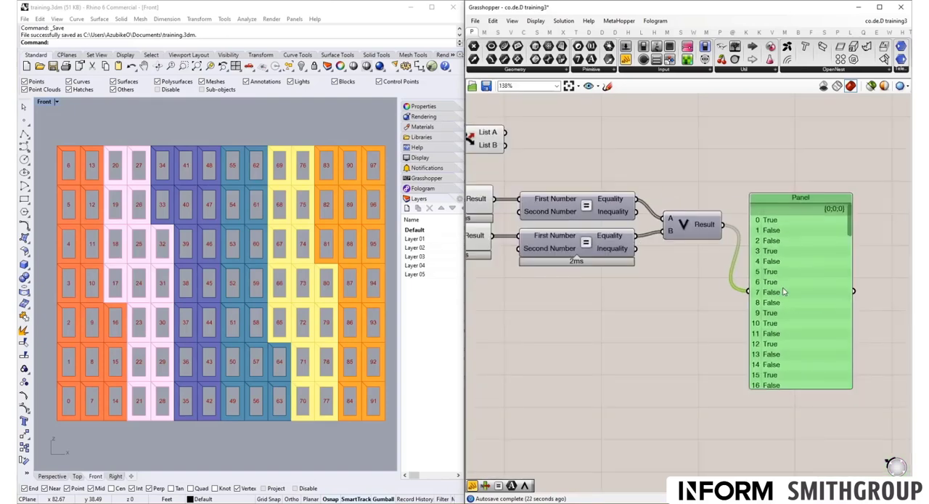
# - Zoom around the Dispatch component, whose pattern input now takes the Or result
pyautogui.scroll(-3)
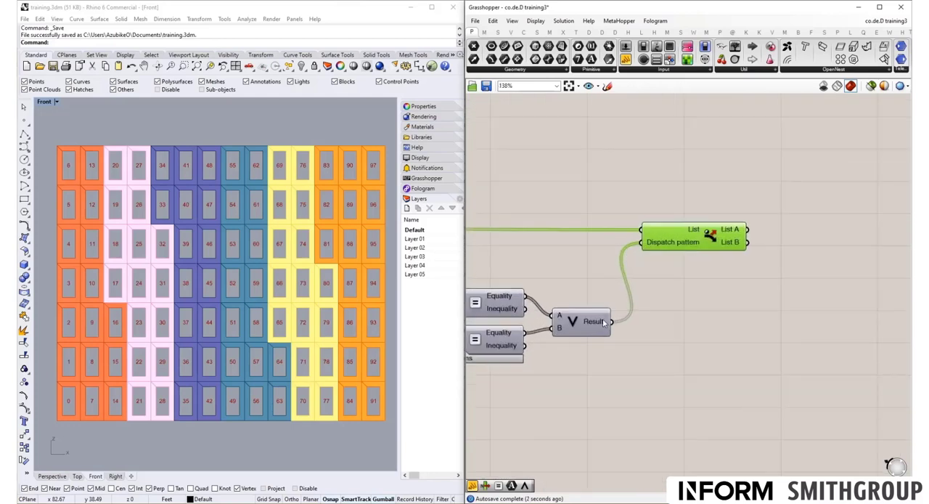
pyautogui.moveTo(712, 239)
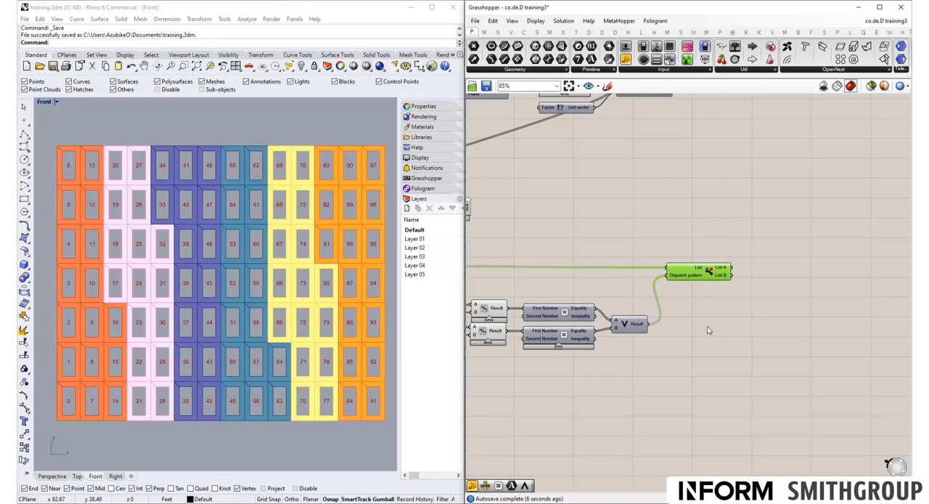
pyautogui.moveTo(716, 326)
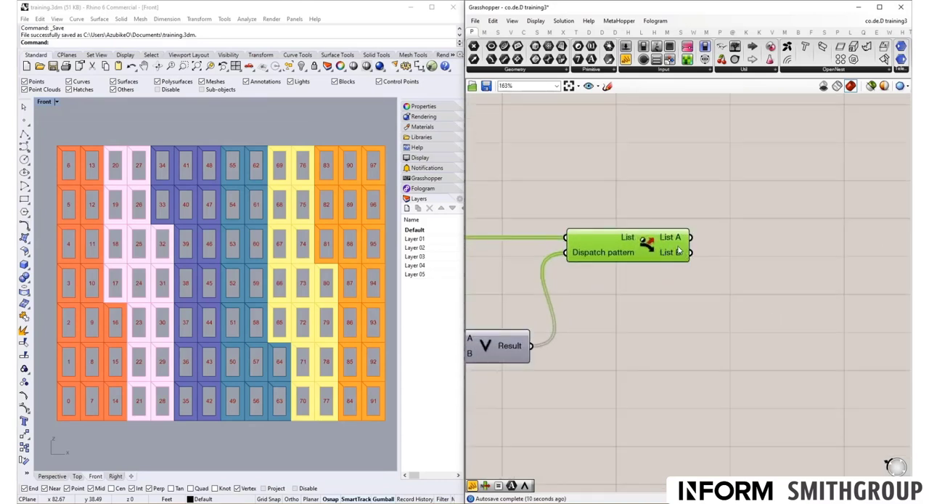
pyautogui.moveTo(675, 252)
pyautogui.write('form')
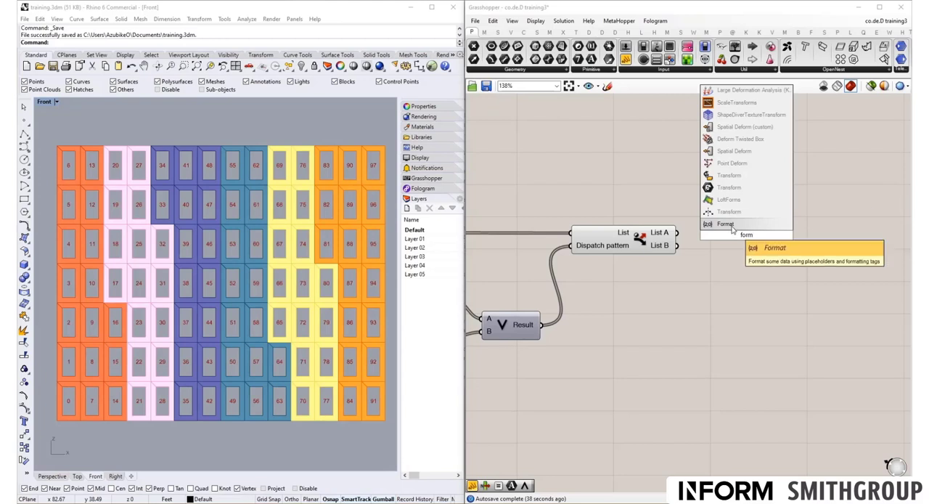
# - Place a Format component and start editing a new panel for its format string
pyautogui.click(725, 224)
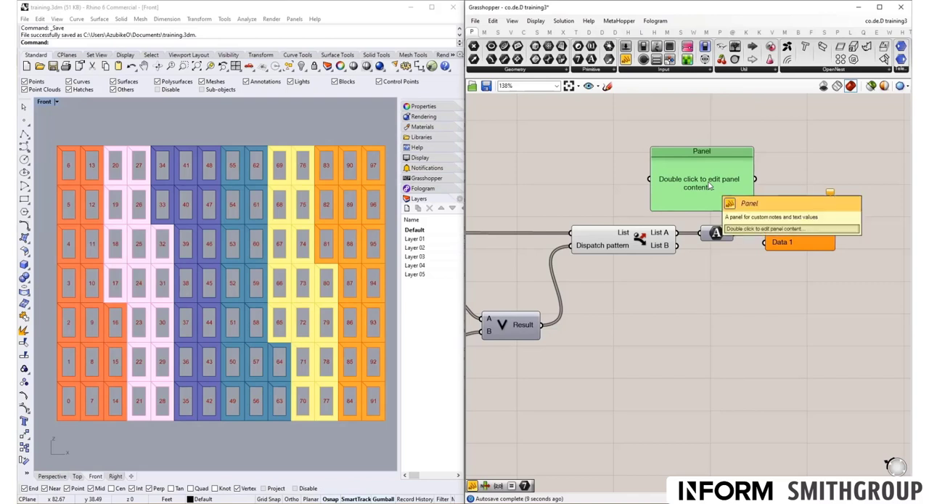
pyautogui.doubleClick(701, 179)
pyautogui.write('{0} ({1})')
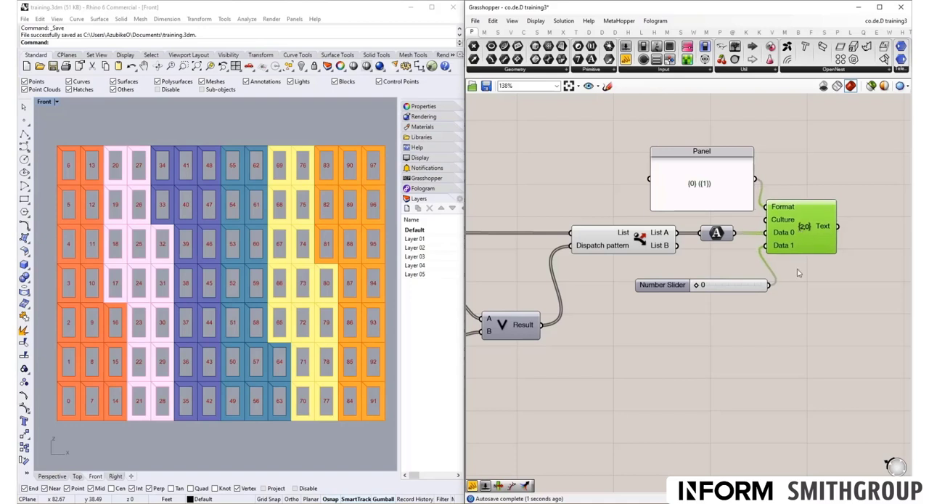
# - Wire the {0} ({1}) panel and slider into Format and preview its text
pyautogui.click(662, 284)
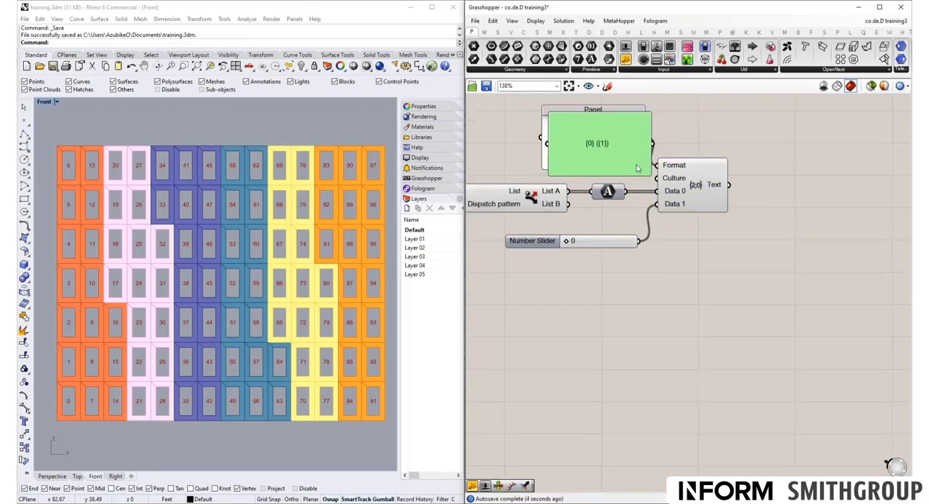
pyautogui.moveTo(597, 142); pyautogui.dragTo(696, 296)
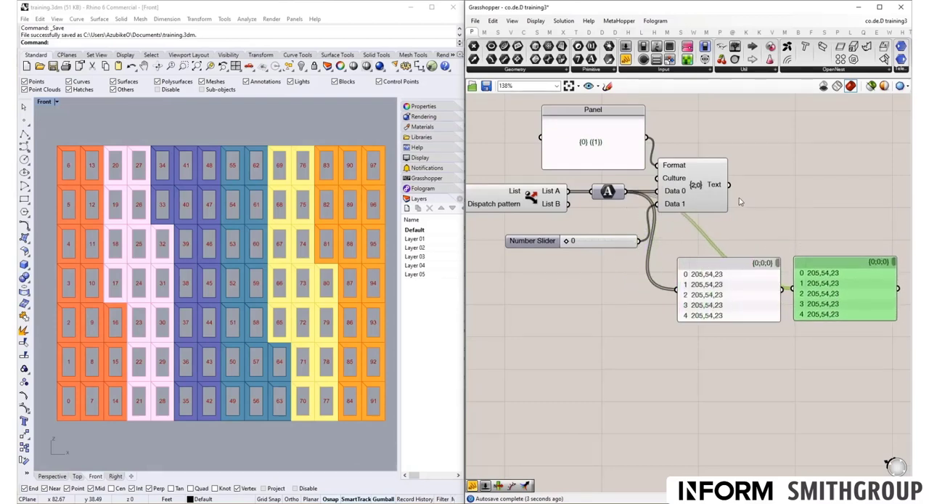
pyautogui.moveTo(740, 304); pyautogui.dragTo(769, 327)
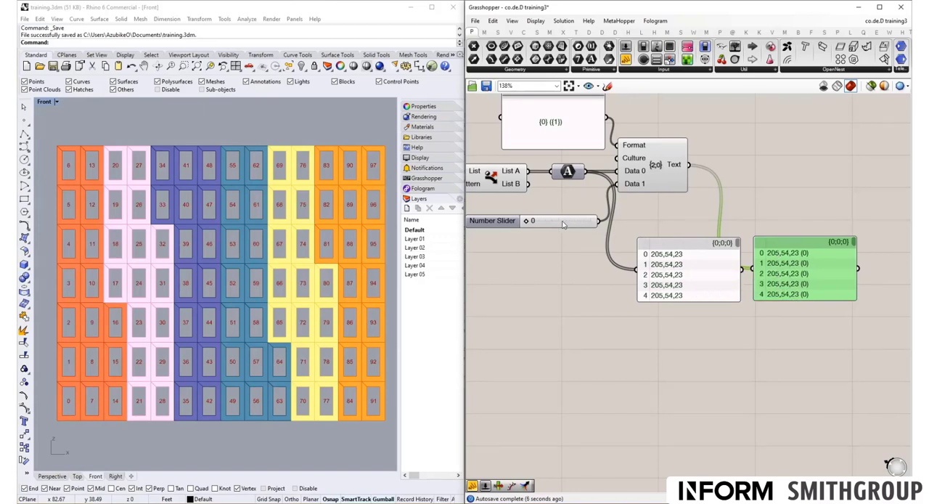
# - Drag the opacity slider up to 134
pyautogui.moveTo(526, 220); pyautogui.dragTo(542, 221)
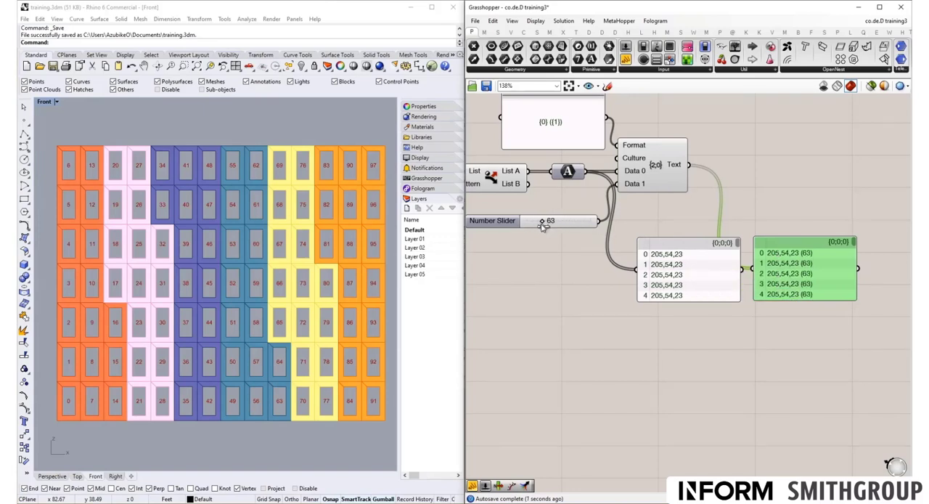
pyautogui.moveTo(542, 221); pyautogui.dragTo(555, 221)
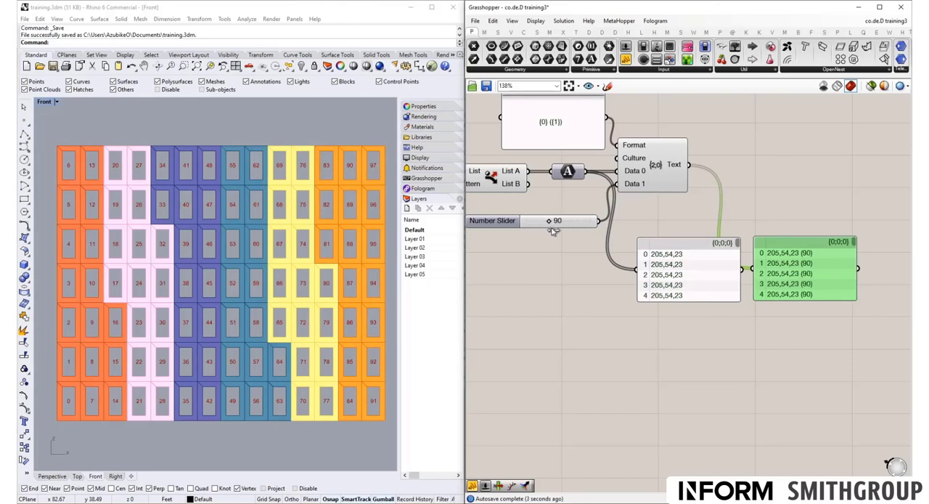
pyautogui.moveTo(548, 219); pyautogui.dragTo(580, 220)
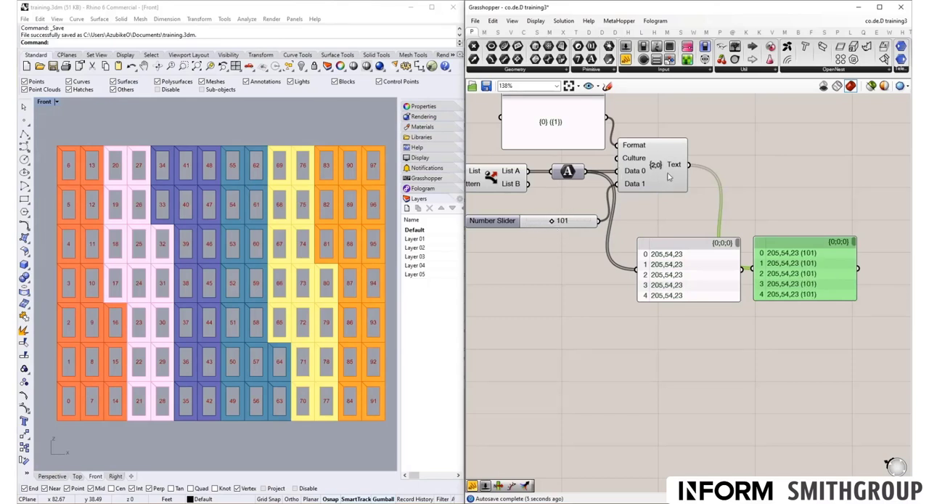
pyautogui.moveTo(592, 173)
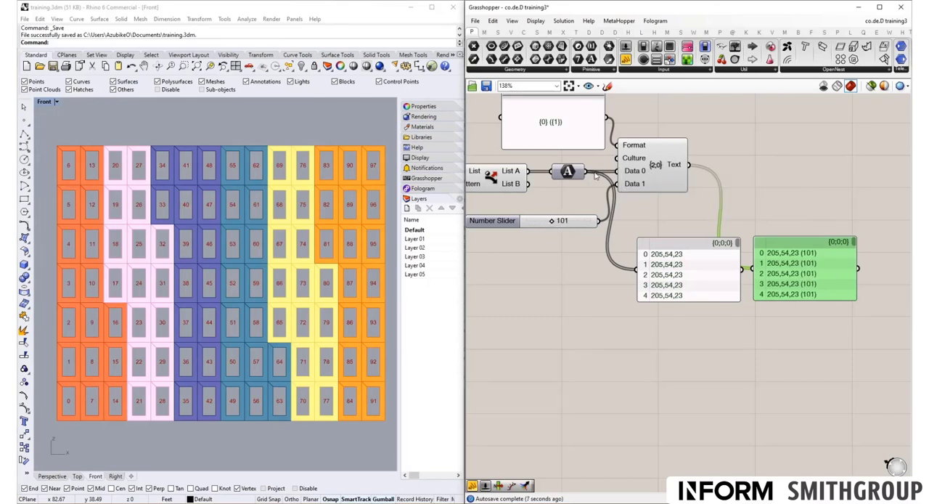
pyautogui.moveTo(553, 219); pyautogui.dragTo(568, 220)
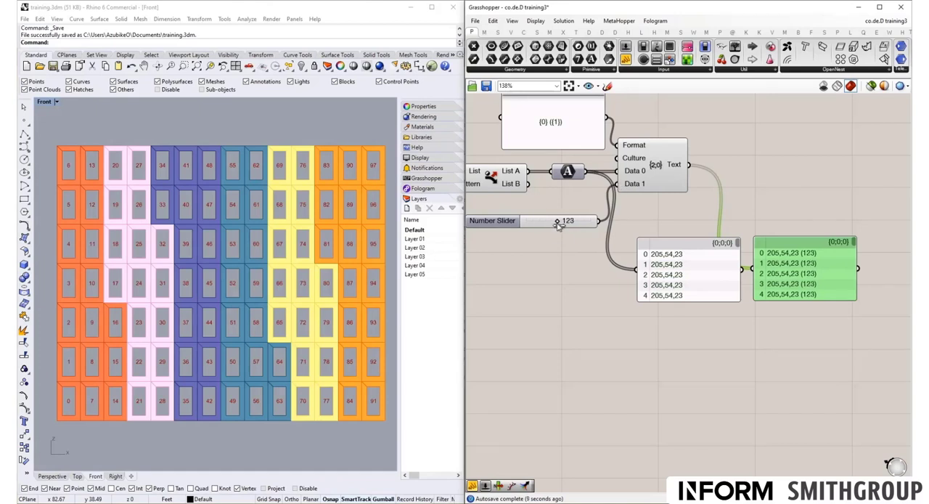
pyautogui.moveTo(558, 221); pyautogui.dragTo(550, 220)
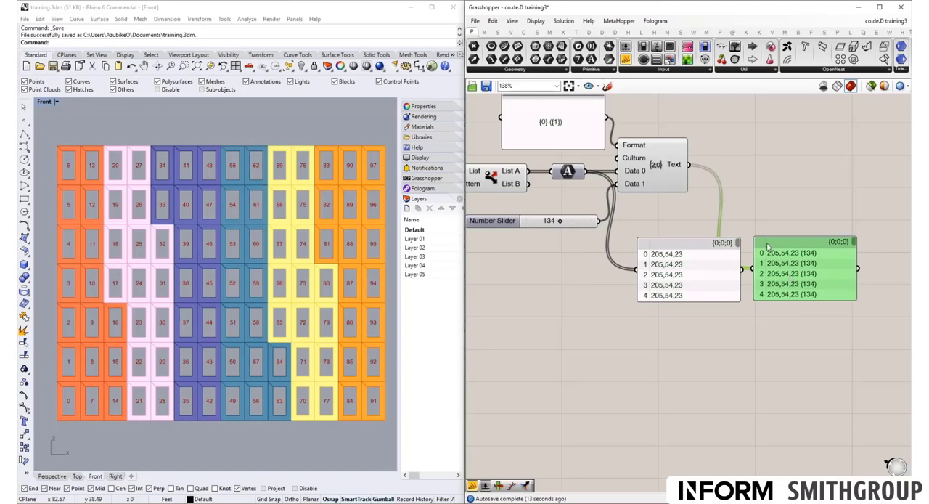
pyautogui.scroll(-3)
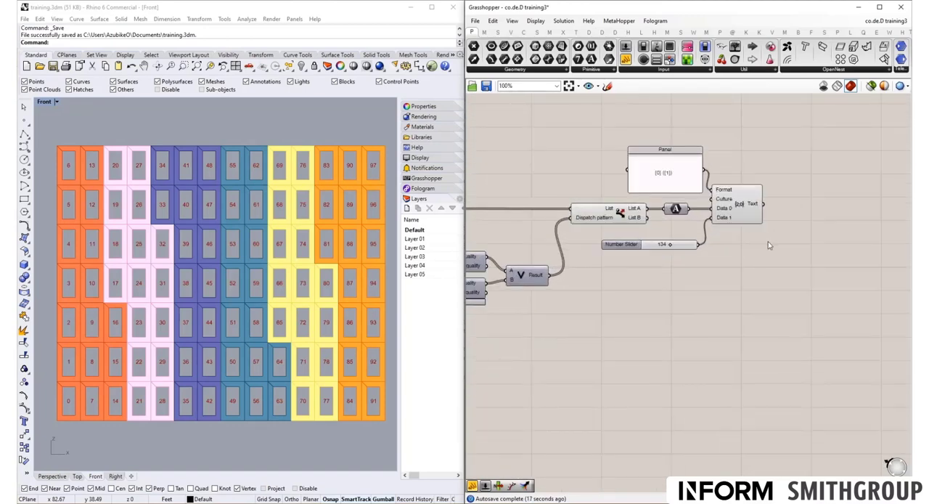
# - Zoom in to wire Format's Text and the slider into the new D1/D2 component
pyautogui.scroll(-3)
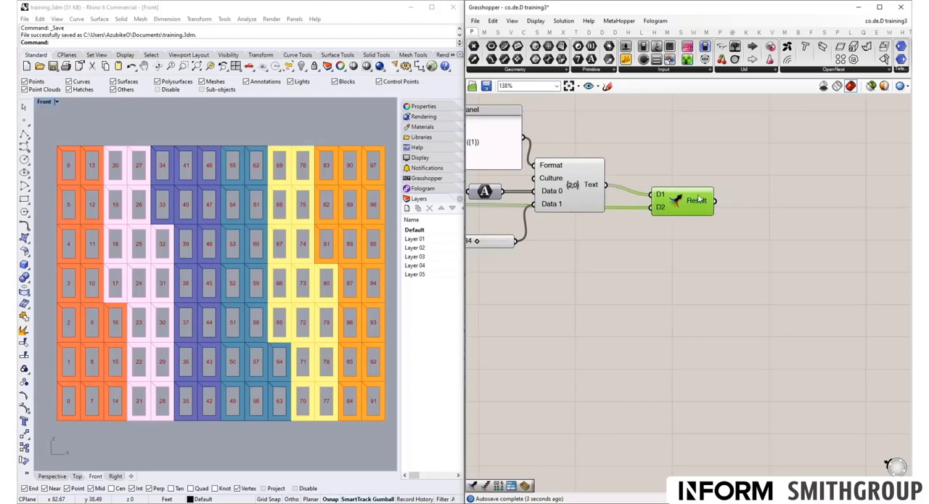
pyautogui.scroll(-3)
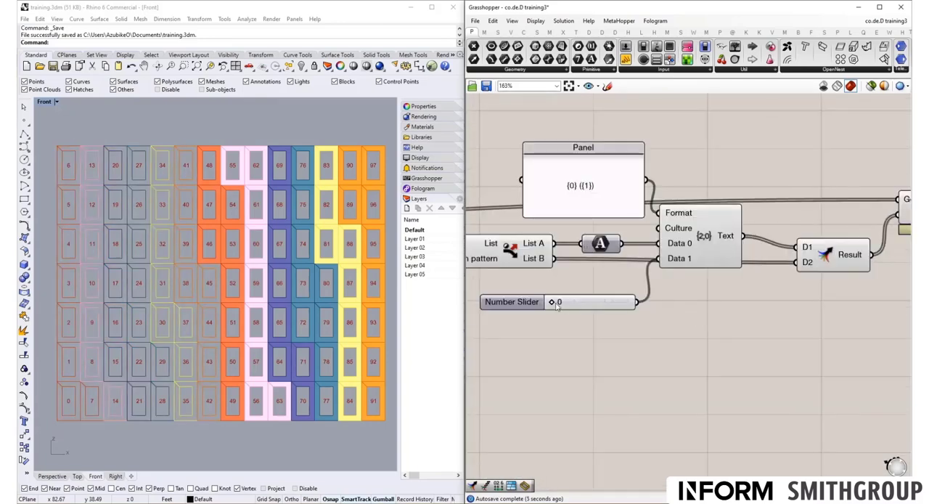
# - Slide the opacity value to 255, then 160, then 0, watching the Rhino panel frames fade
pyautogui.moveTo(551, 301); pyautogui.dragTo(627, 301)
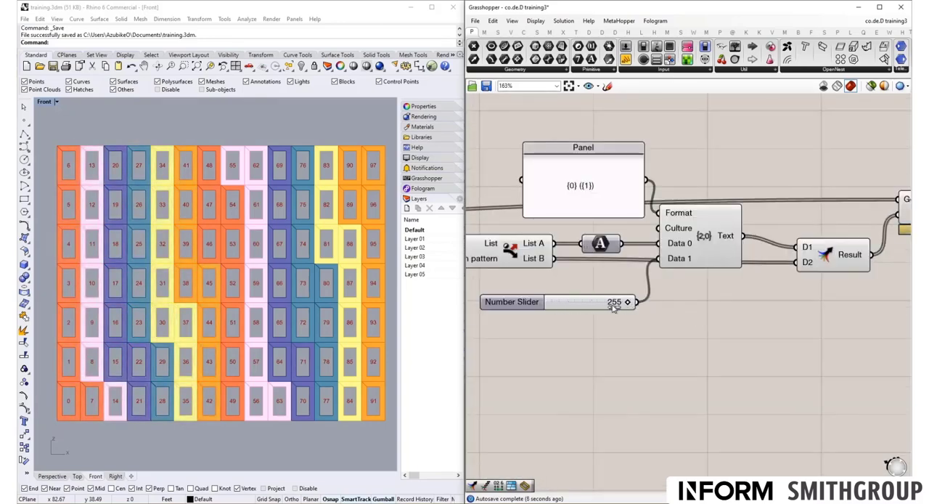
pyautogui.moveTo(626, 301); pyautogui.dragTo(608, 301)
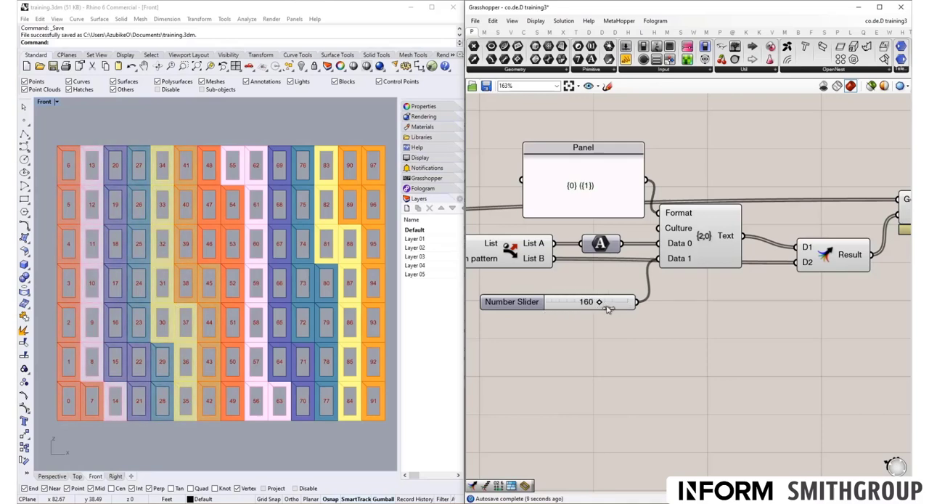
pyautogui.moveTo(608, 301); pyautogui.dragTo(550, 311)
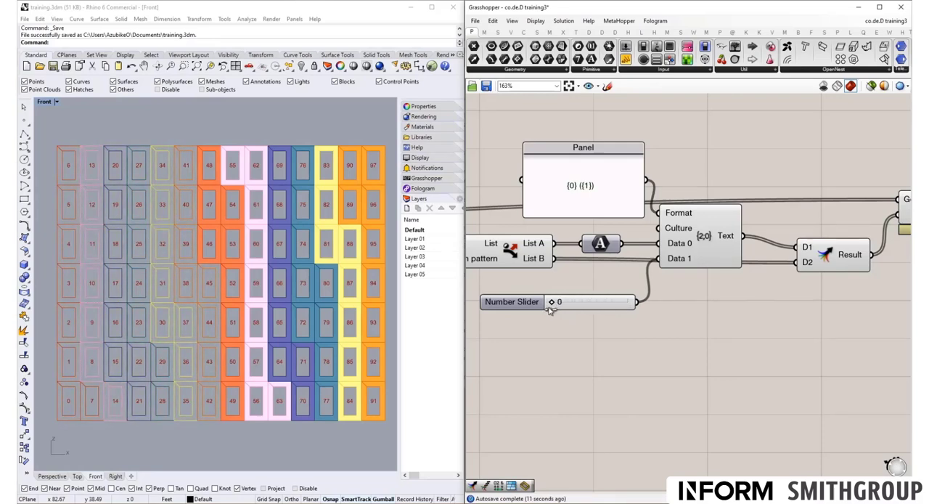
pyautogui.moveTo(552, 301); pyautogui.dragTo(587, 302)
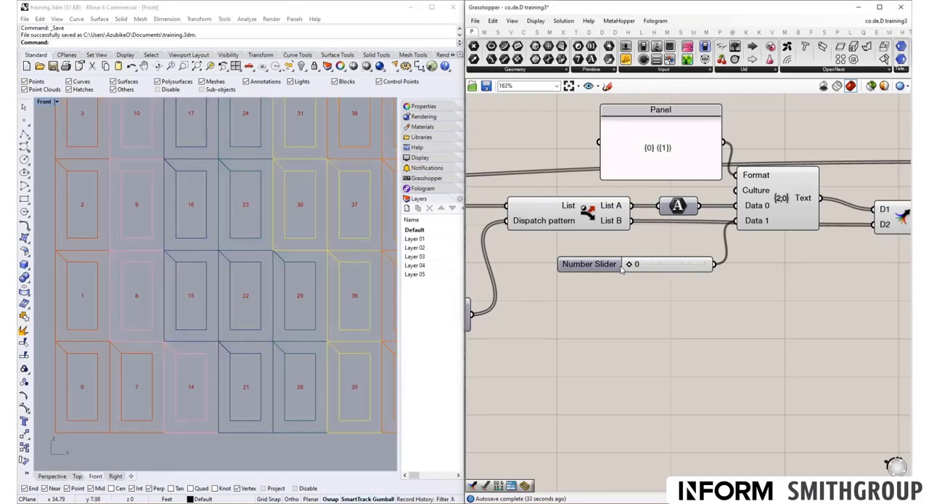
pyautogui.scroll(-3)
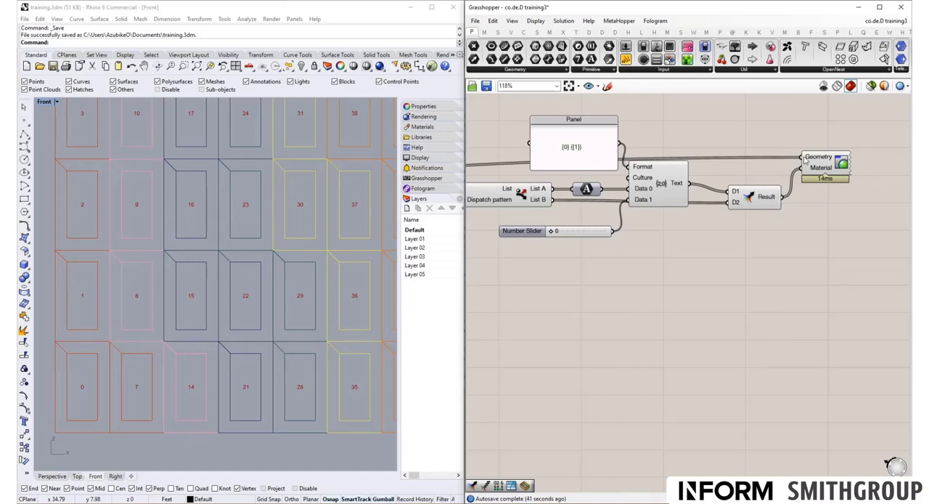
# - Search 'sif' and place a Sift Pattern component below the Dispatch component
pyautogui.scroll(-3)
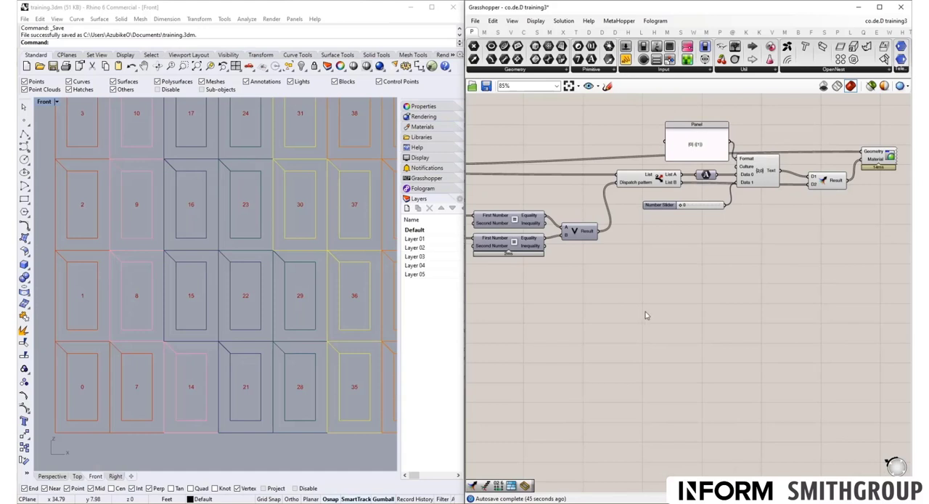
pyautogui.write('sif')
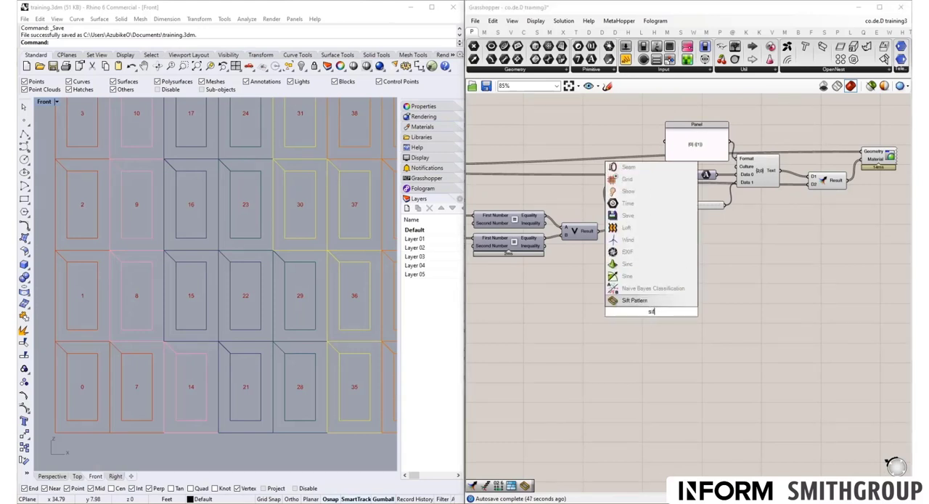
pyautogui.click(633, 300)
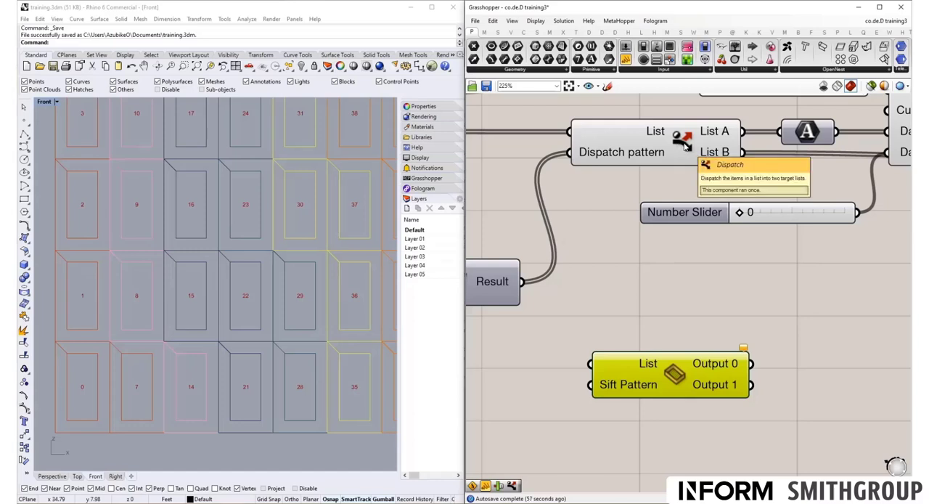
pyautogui.moveTo(666, 288)
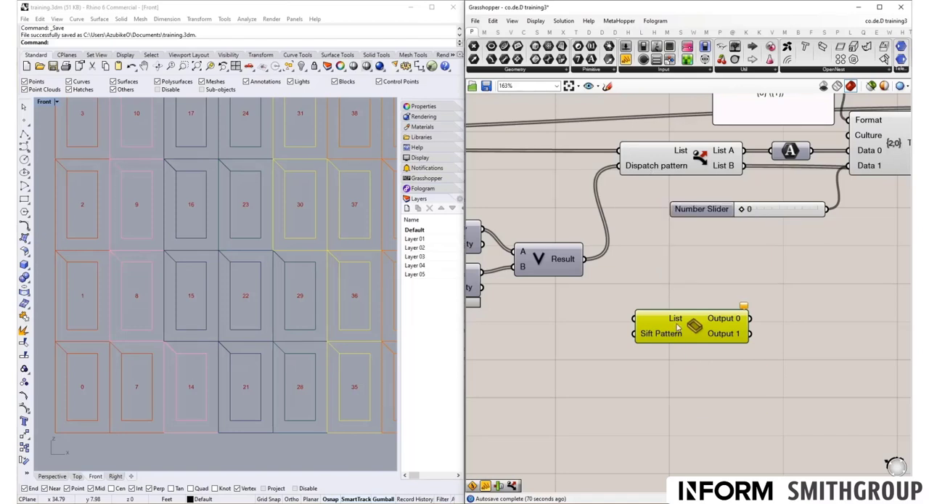
# - Move Sift Pattern below Dispatch and add a Panel for the modulo-3 remainder calculation
pyautogui.moveTo(689, 325); pyautogui.dragTo(673, 379)
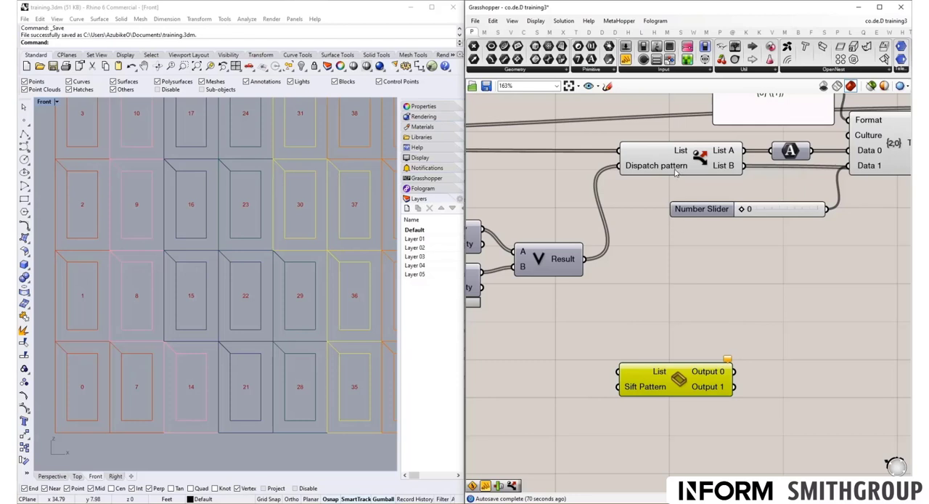
pyautogui.moveTo(674, 166)
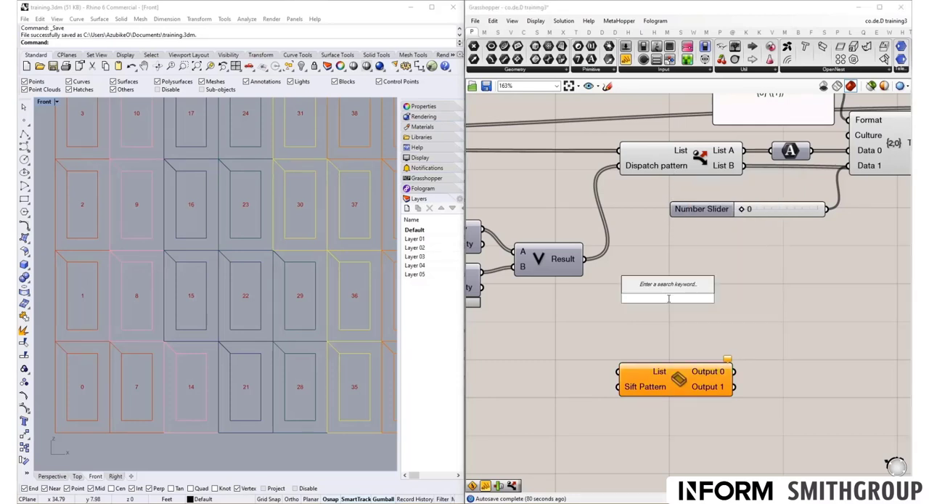
pyautogui.write('num')
pyautogui.write('panel')
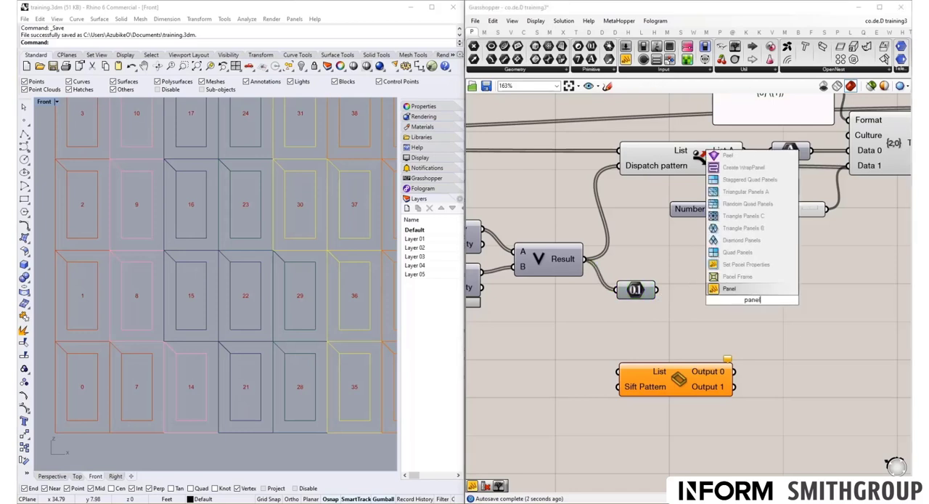
pyautogui.click(729, 288)
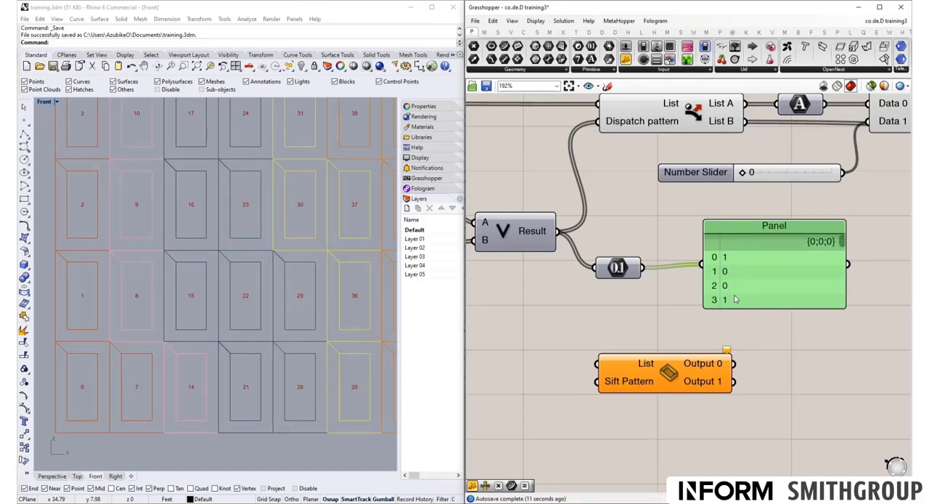
pyautogui.scroll(-3)
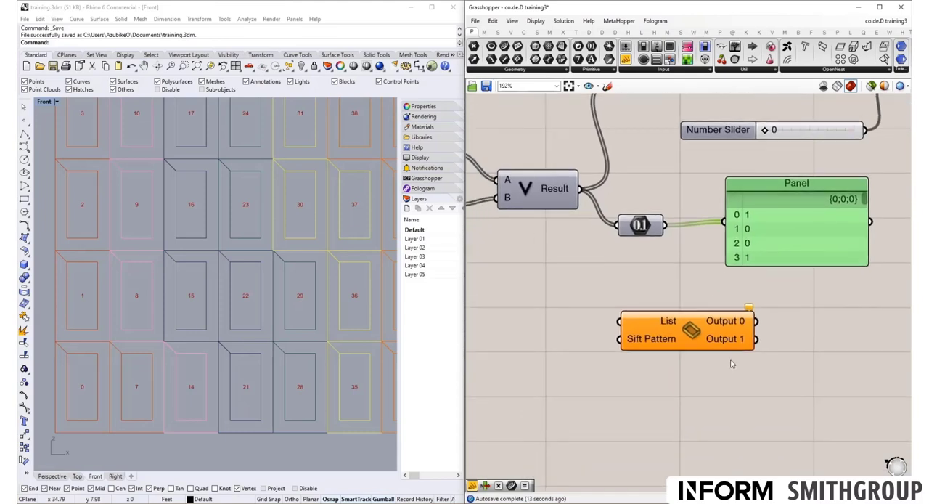
pyautogui.scroll(-3)
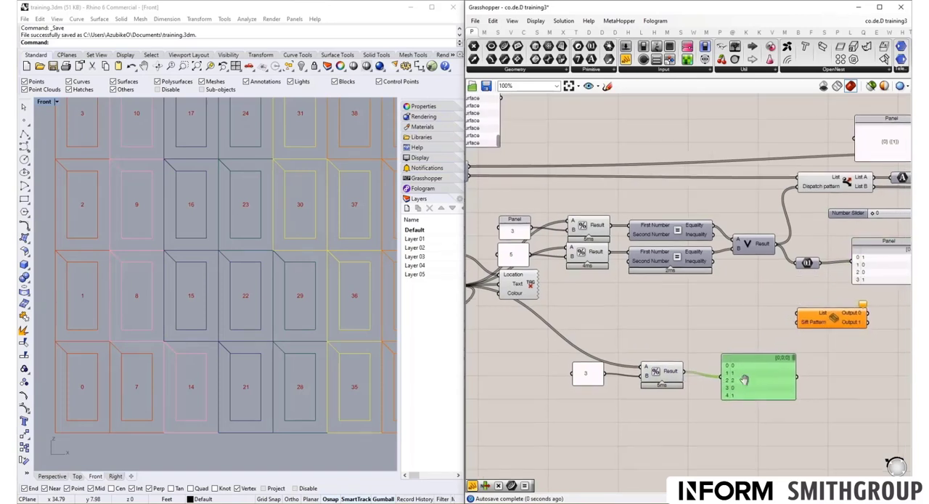
# - Wire the list and the modulo-3 remainders into Sift Pattern's List and Pattern inputs
pyautogui.scroll(-3)
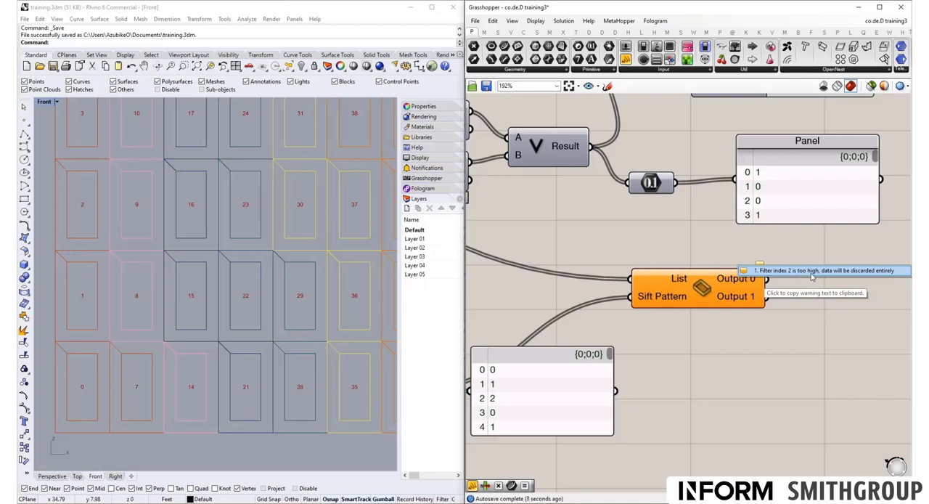
pyautogui.moveTo(888, 275)
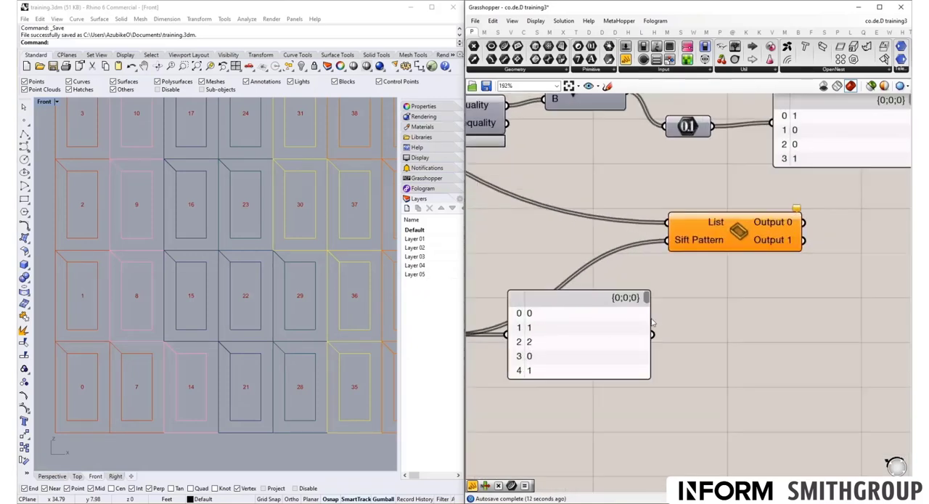
pyautogui.moveTo(785, 226)
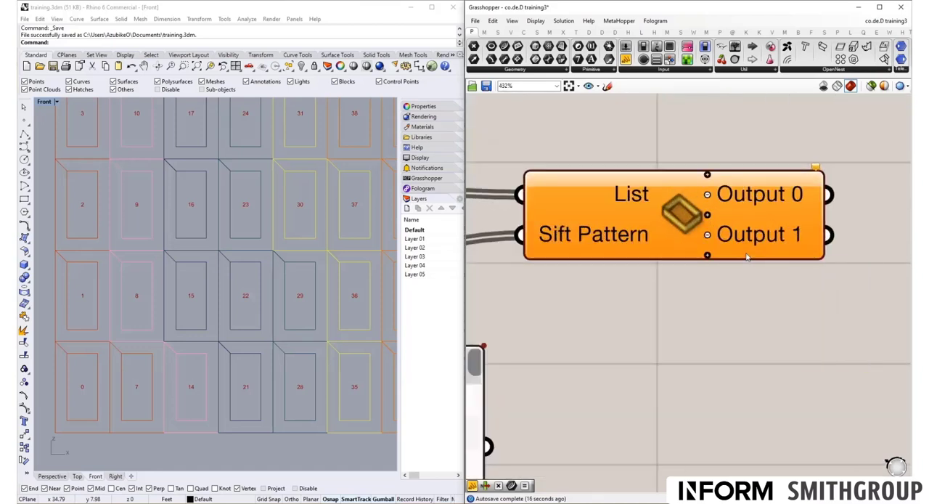
# - Give Sift Pattern outputs 0–2 and feed its pattern from the OR result
pyautogui.scroll(-3)
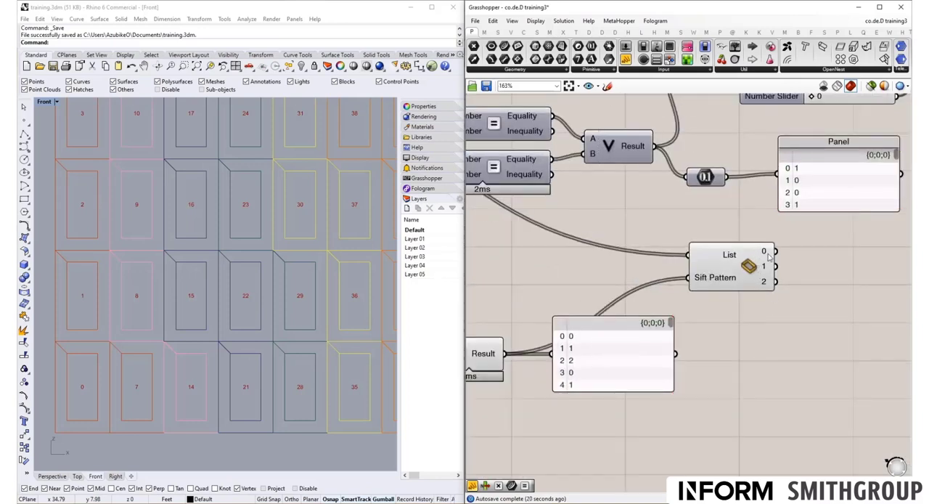
pyautogui.moveTo(715, 277)
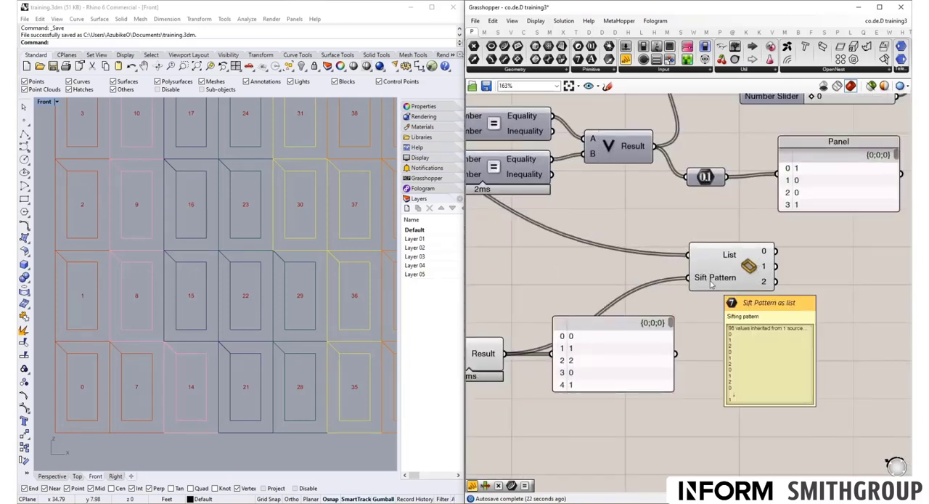
pyautogui.moveTo(573, 367)
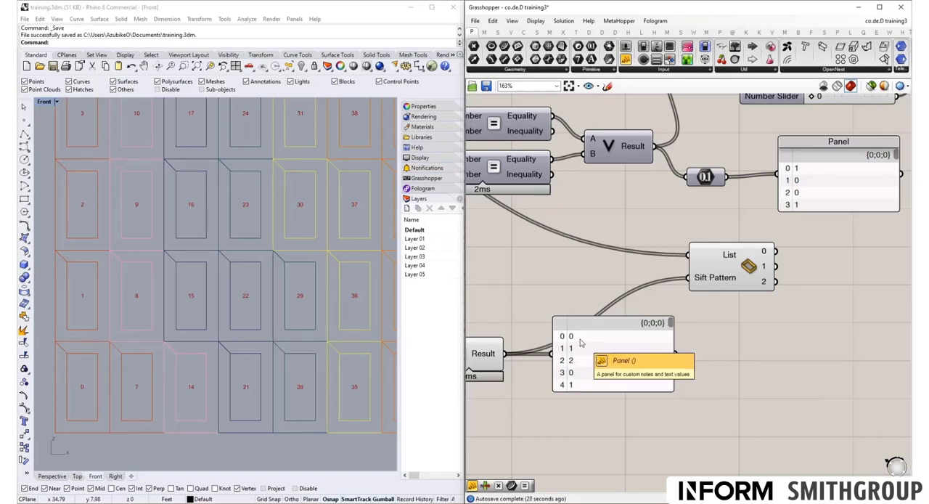
pyautogui.moveTo(581, 411)
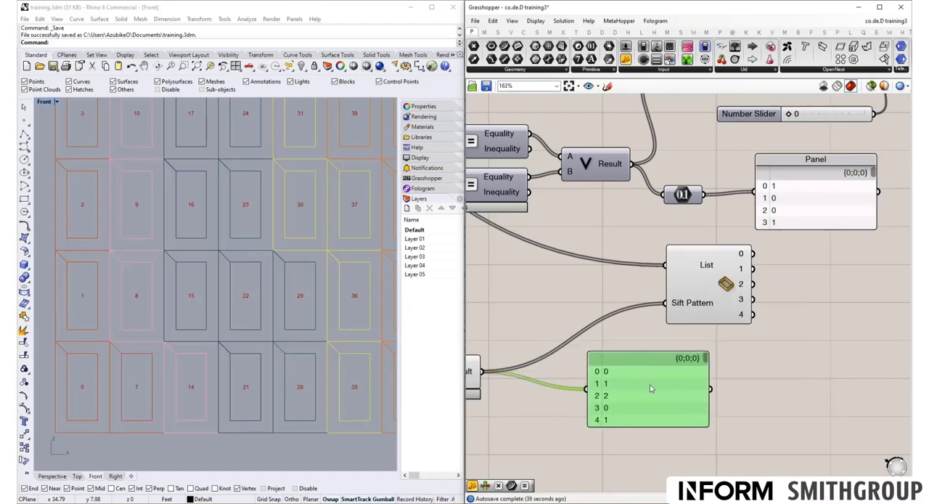
pyautogui.moveTo(611, 404)
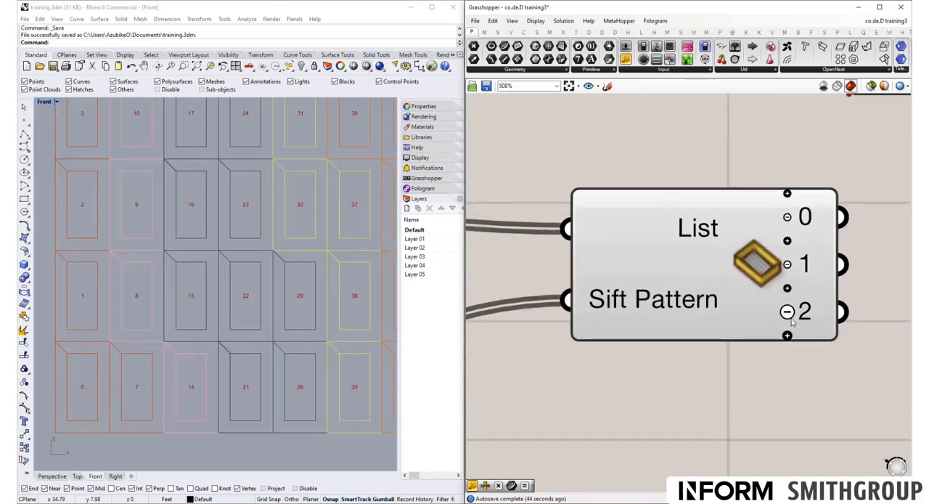
pyautogui.scroll(-3)
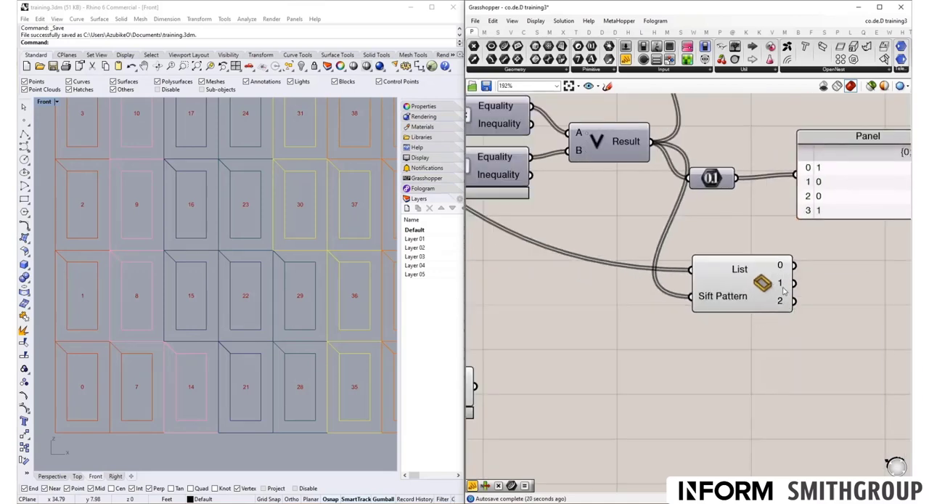
pyautogui.scroll(-3)
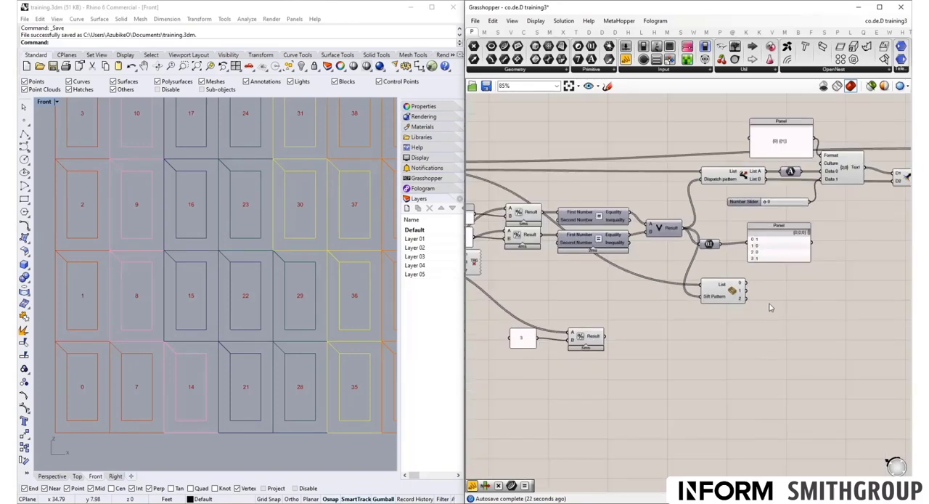
pyautogui.scroll(3)
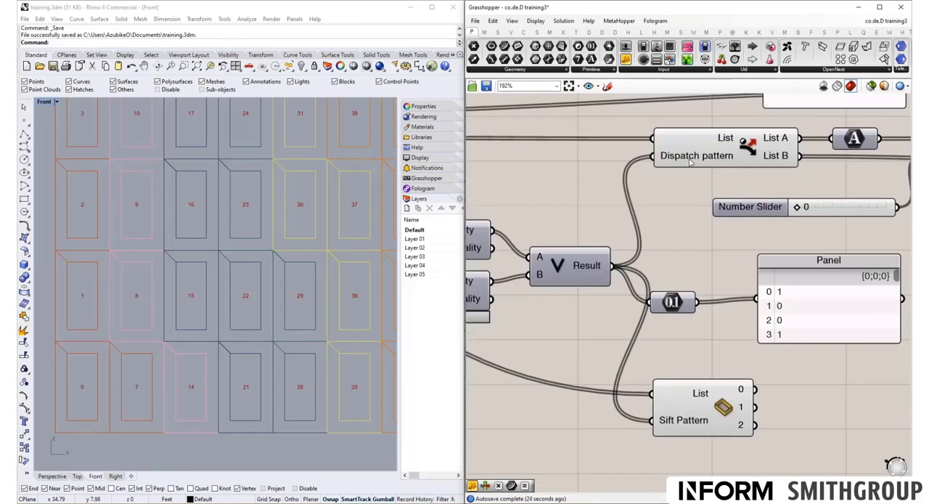
pyautogui.moveTo(697, 155)
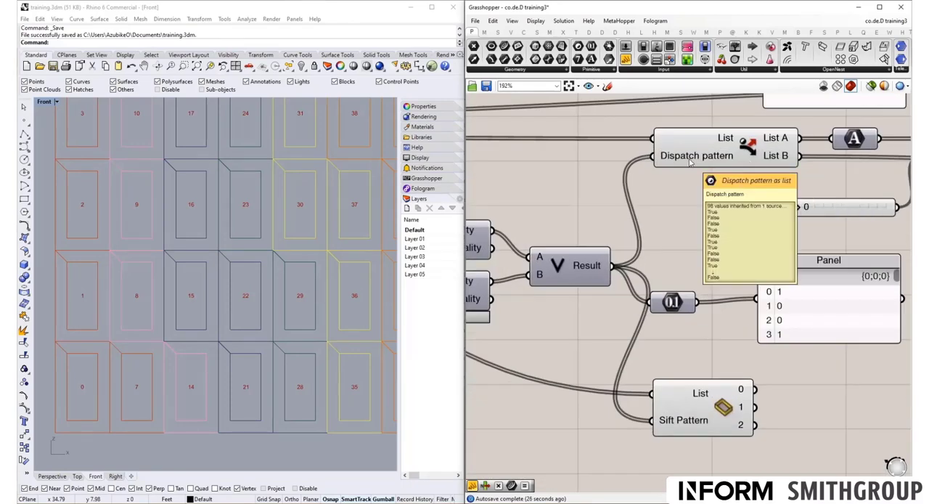
pyautogui.scroll(-3)
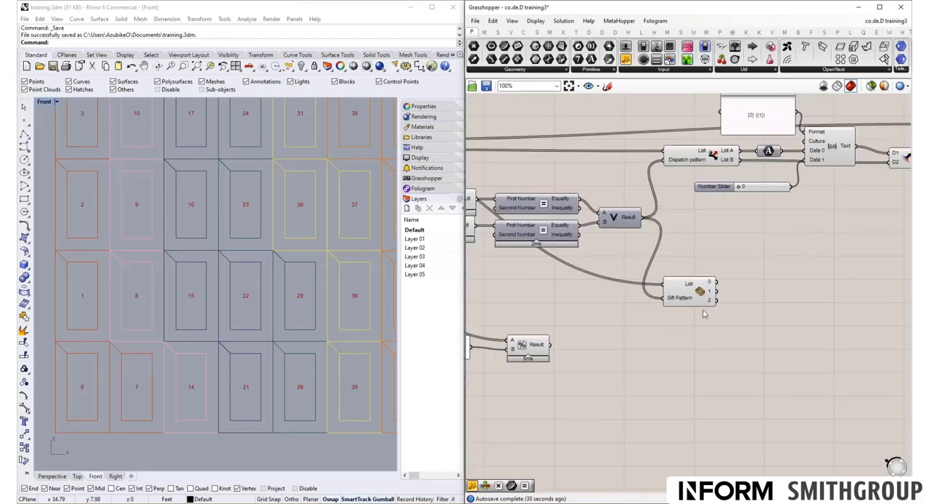
pyautogui.scroll(-3)
pyautogui.write('panel')
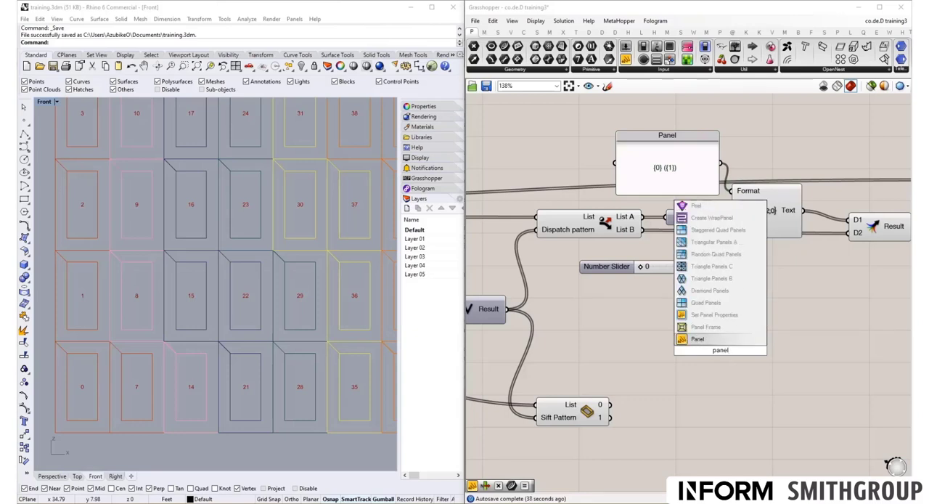
# - Attach panels to Sift Pattern outputs 0 and 1, showing 244,97,2 colours with nulls
pyautogui.click(697, 339)
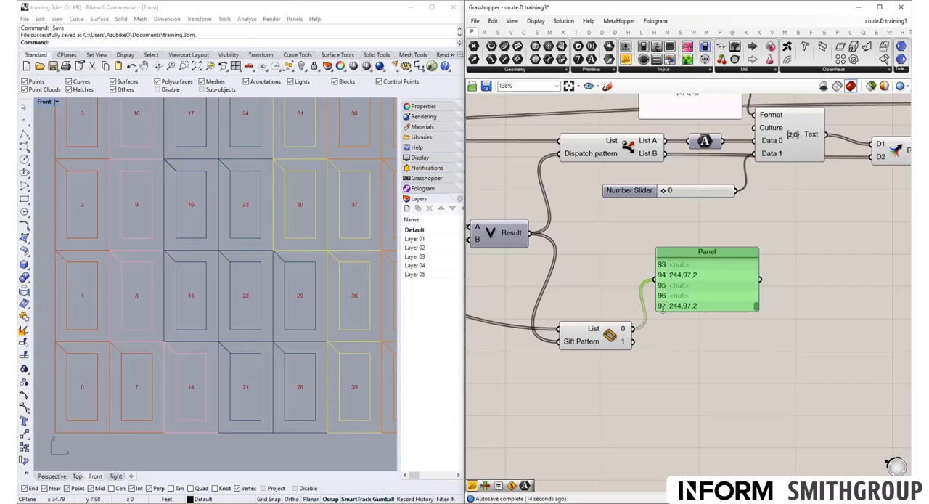
pyautogui.moveTo(622, 335)
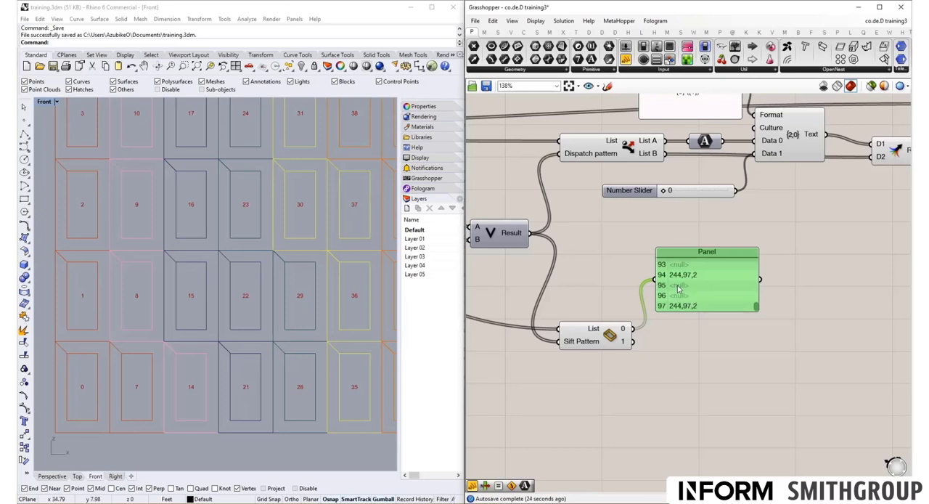
pyautogui.moveTo(678, 288)
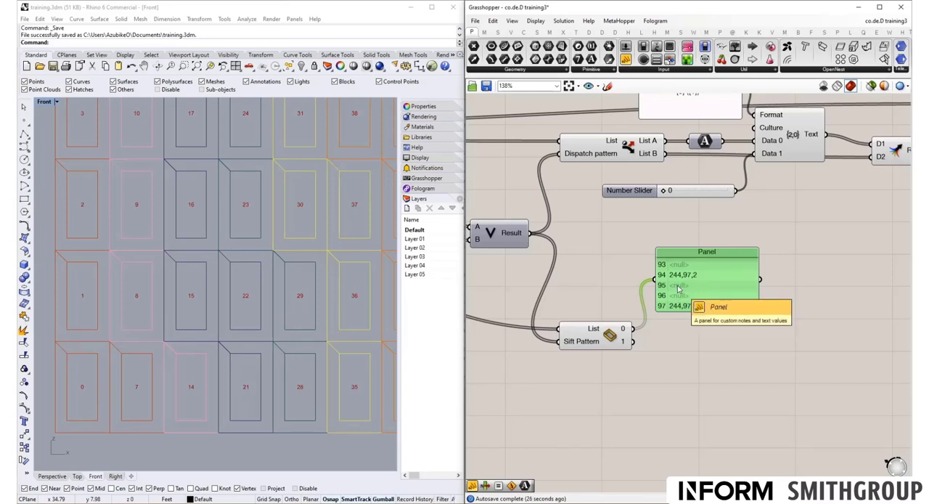
pyautogui.moveTo(596, 351)
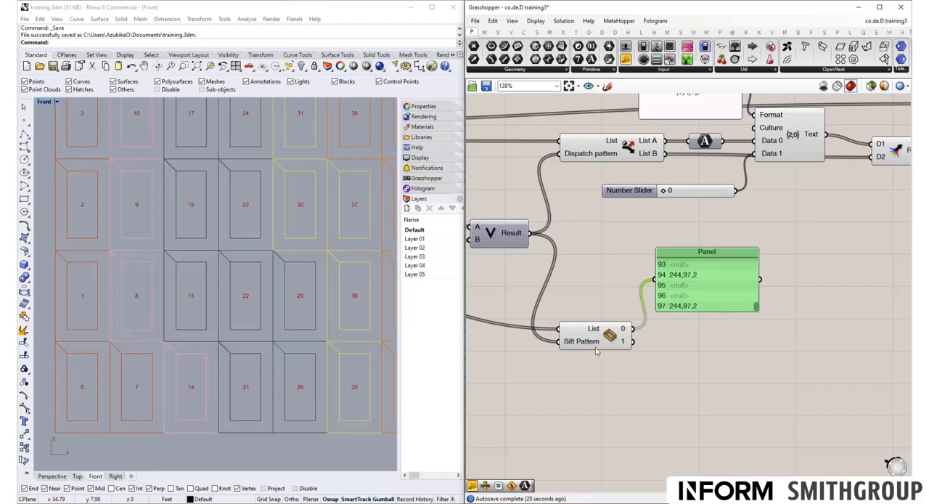
pyautogui.moveTo(682, 286)
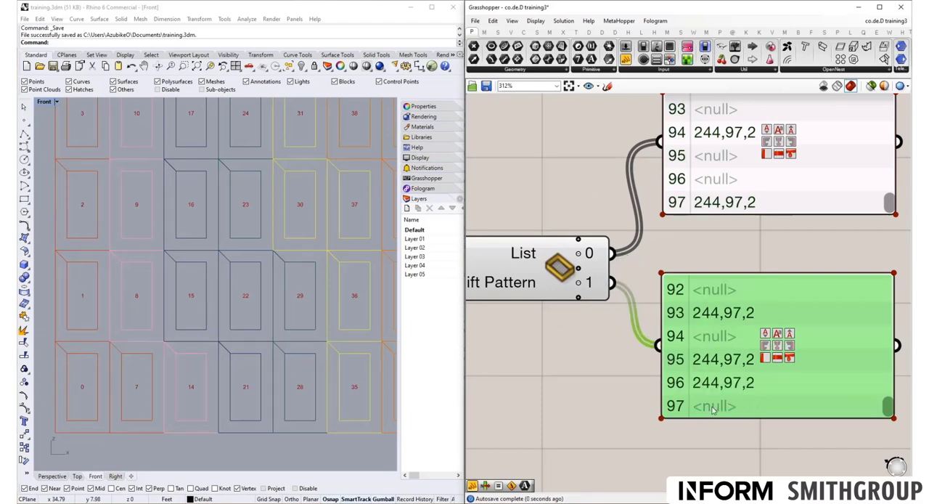
pyautogui.moveTo(716, 190)
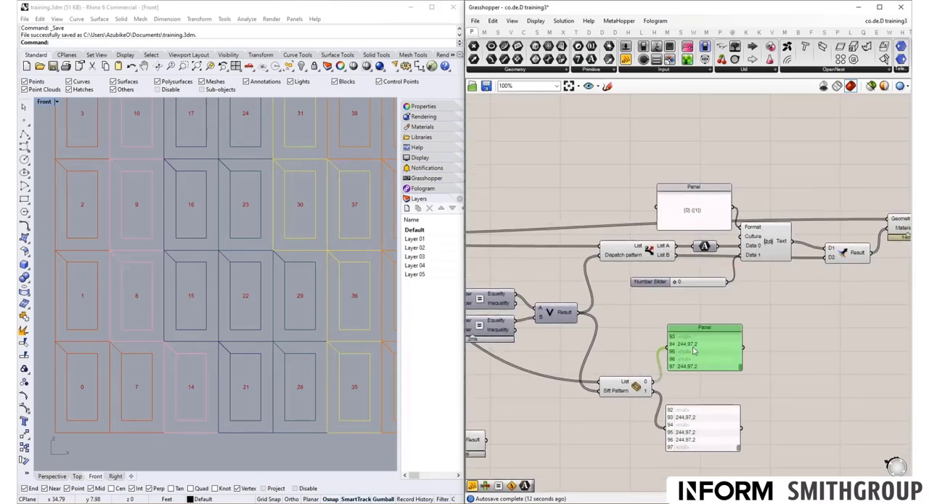
pyautogui.moveTo(701, 347); pyautogui.dragTo(711, 129)
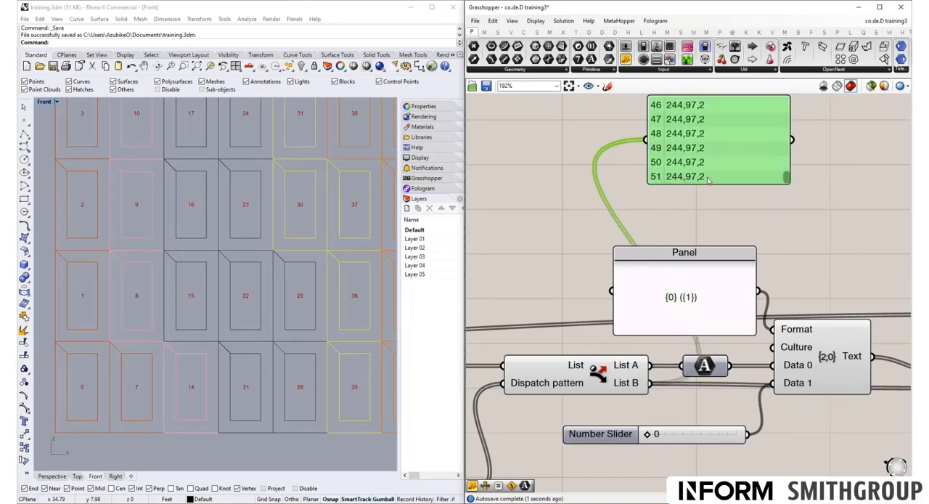
pyautogui.moveTo(725, 174)
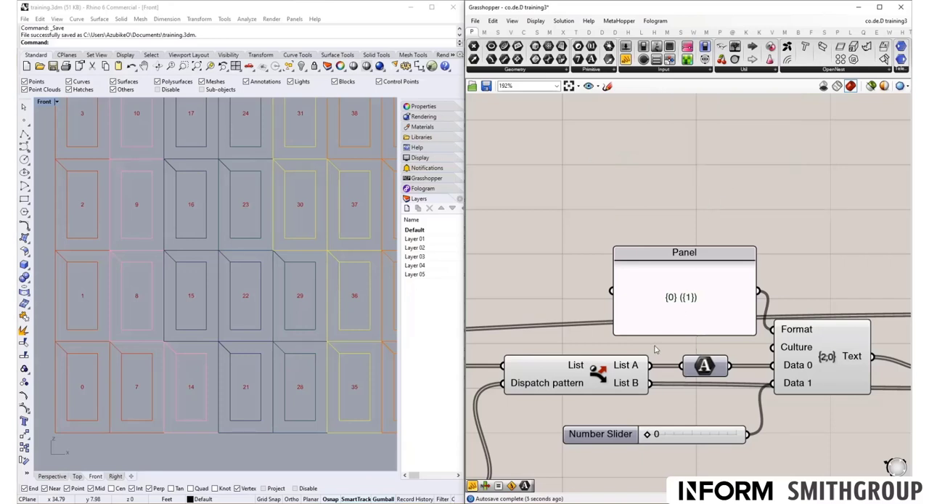
# - Move the Format components beside Sift Pattern and show their '244,97,2 (0)' text in a panel
pyautogui.scroll(-3)
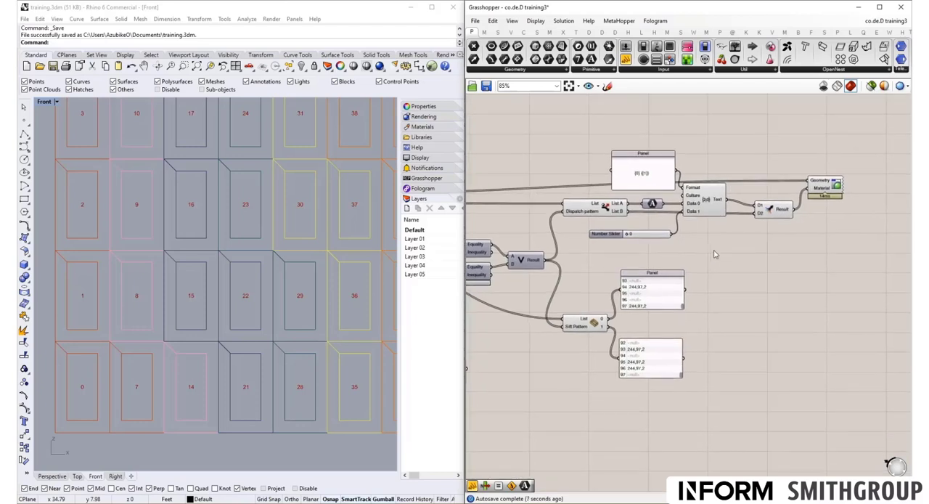
pyautogui.moveTo(657, 158); pyautogui.dragTo(722, 250)
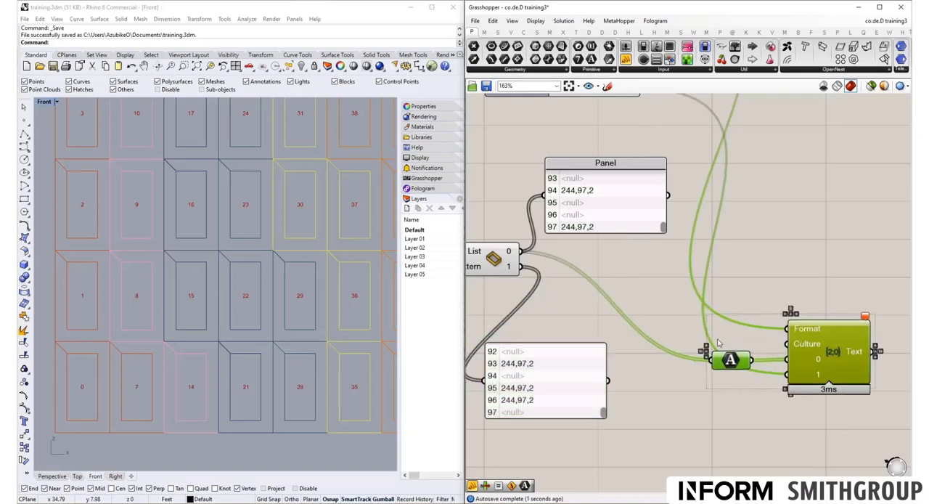
pyautogui.moveTo(827, 355); pyautogui.dragTo(678, 250)
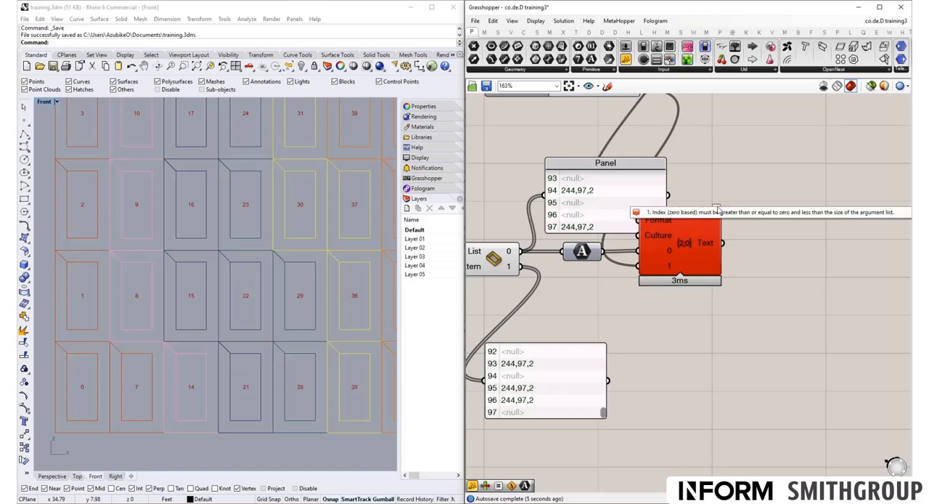
pyautogui.moveTo(545, 206)
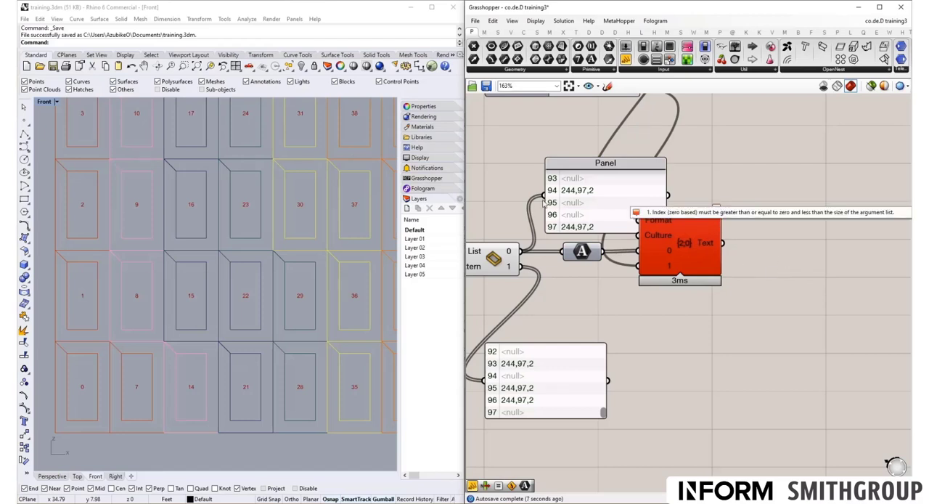
pyautogui.moveTo(584, 190)
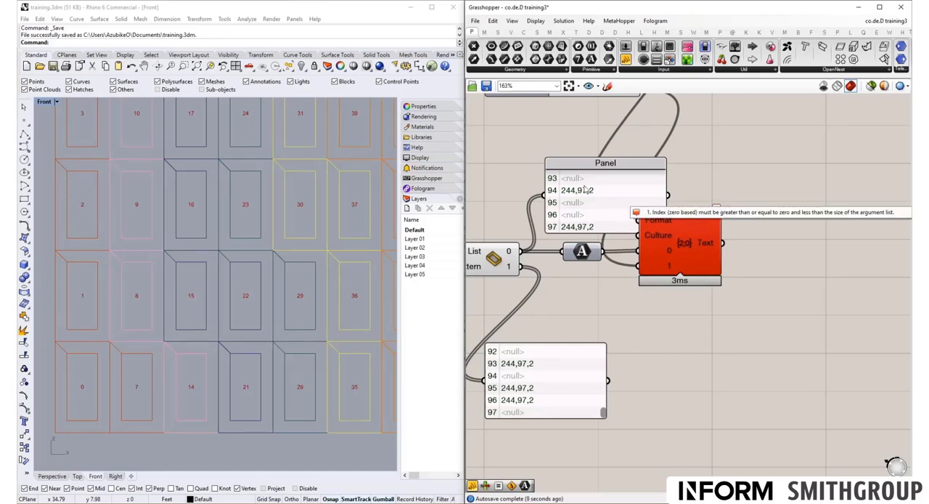
pyautogui.moveTo(695, 212)
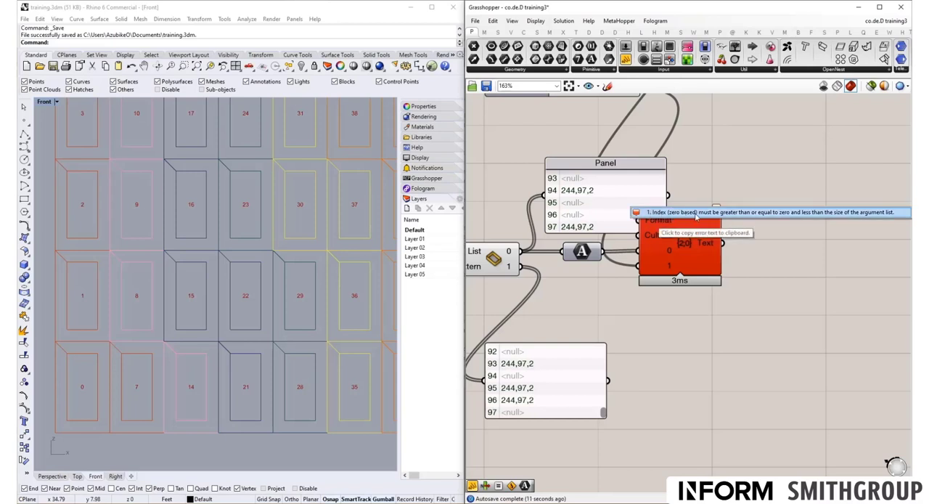
pyautogui.moveTo(776, 214)
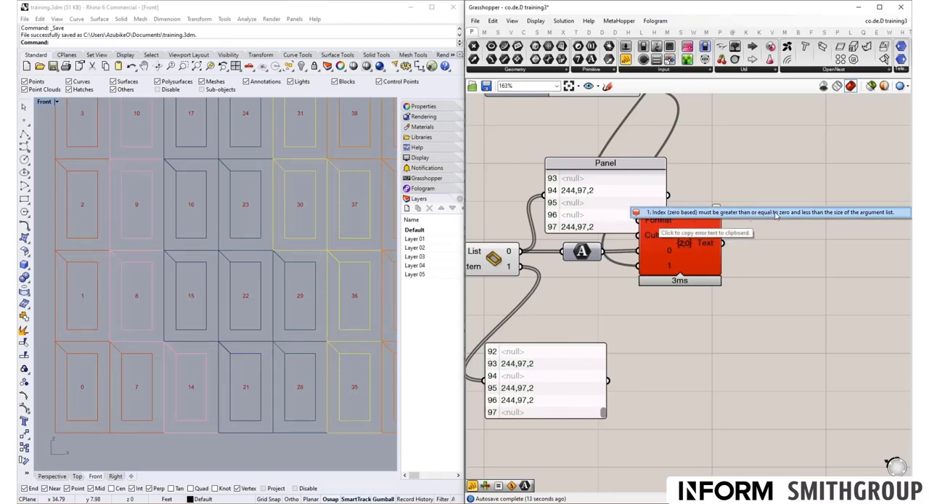
pyautogui.moveTo(803, 217)
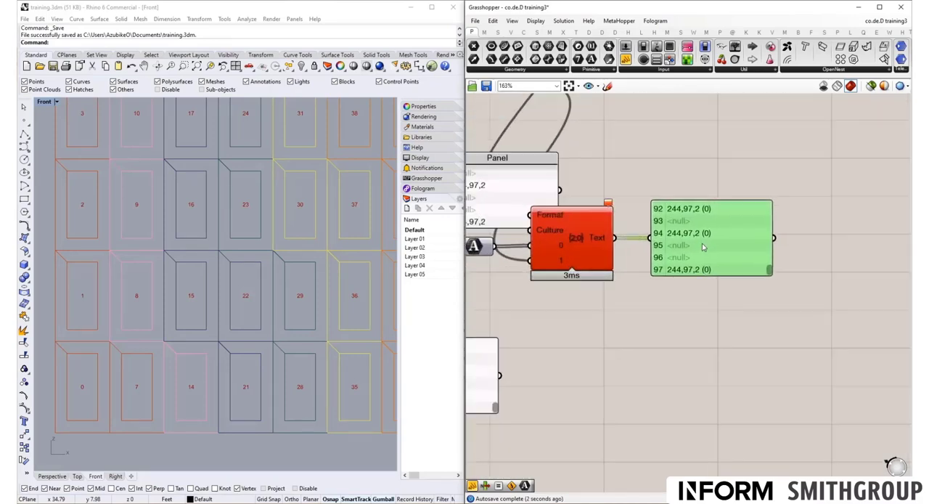
pyautogui.scroll(-3)
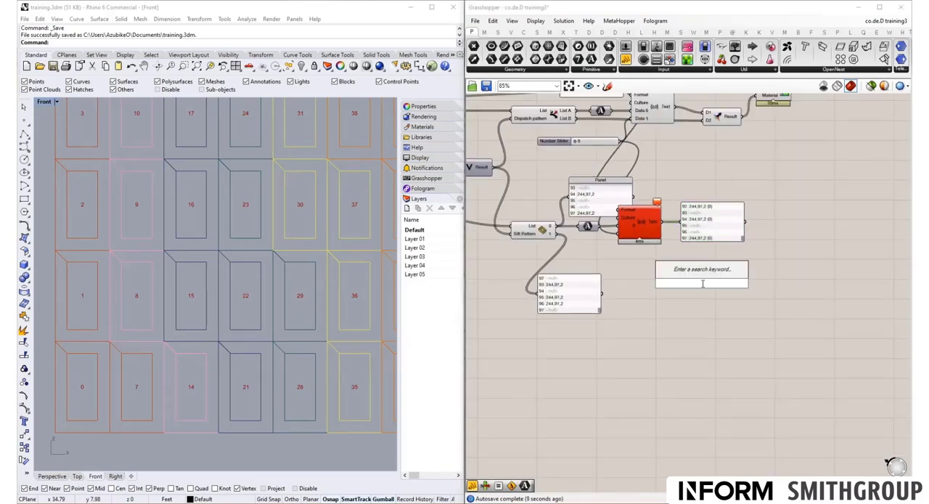
# - Place Combine Data from a 'combine' search and wire Sift Pattern outputs 0 and 1 into it
pyautogui.write('combine data')
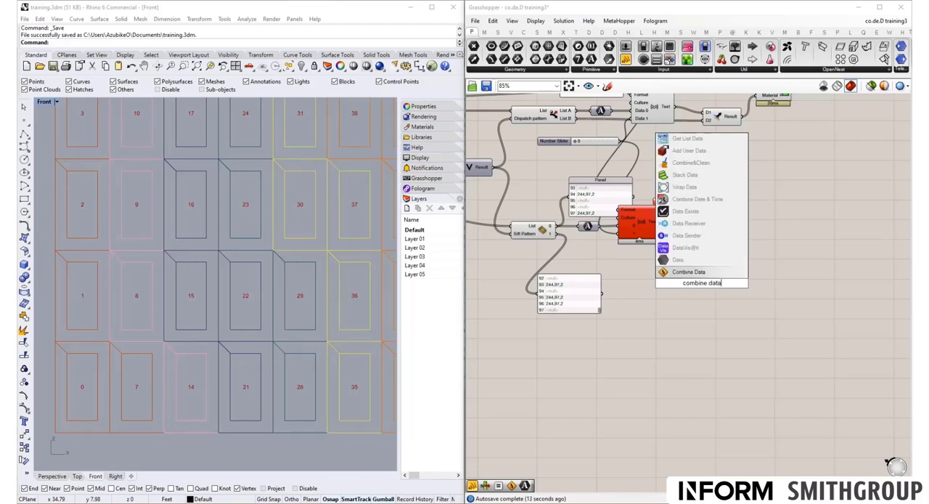
pyautogui.click(688, 271)
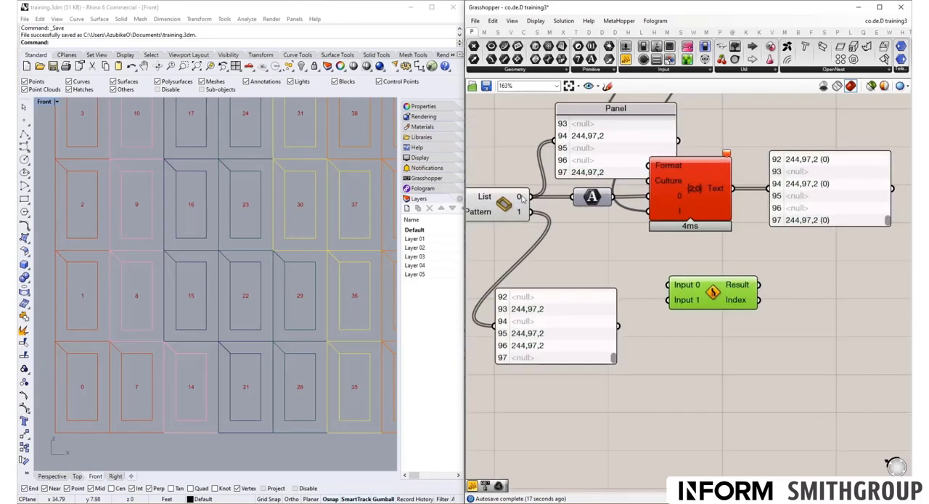
pyautogui.moveTo(529, 196); pyautogui.dragTo(668, 284)
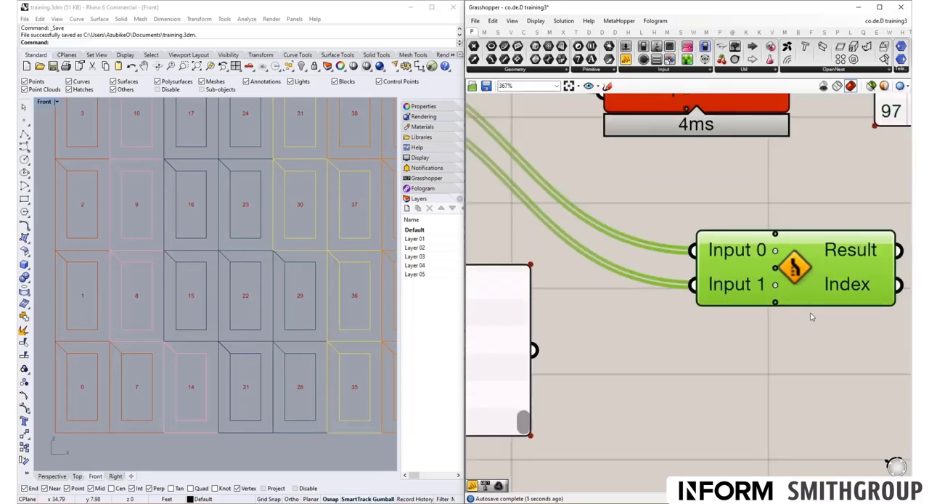
pyautogui.scroll(3)
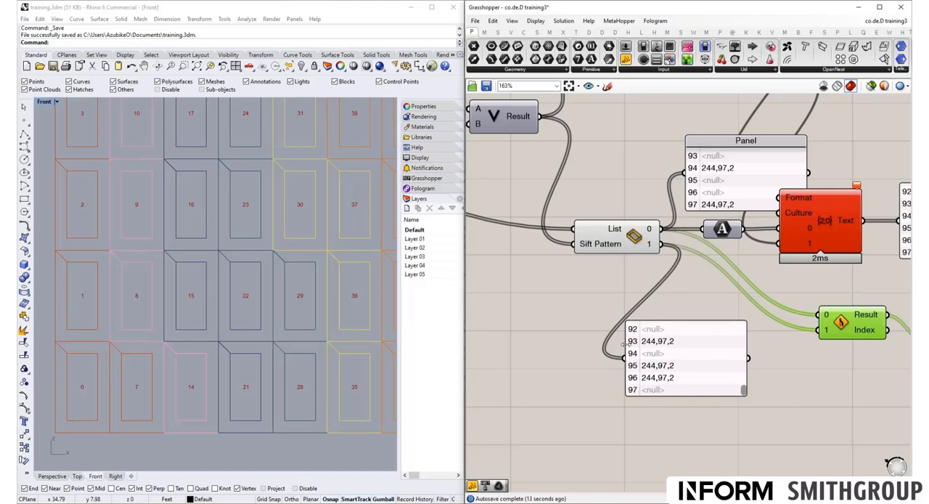
# - Send the Combine Data result to a Panel and the Custom Preview material input
pyautogui.scroll(-3)
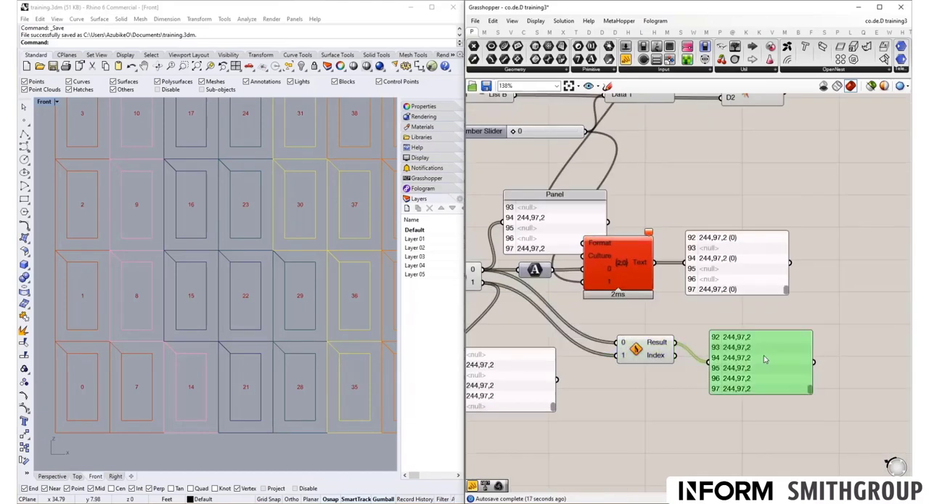
pyautogui.moveTo(763, 350)
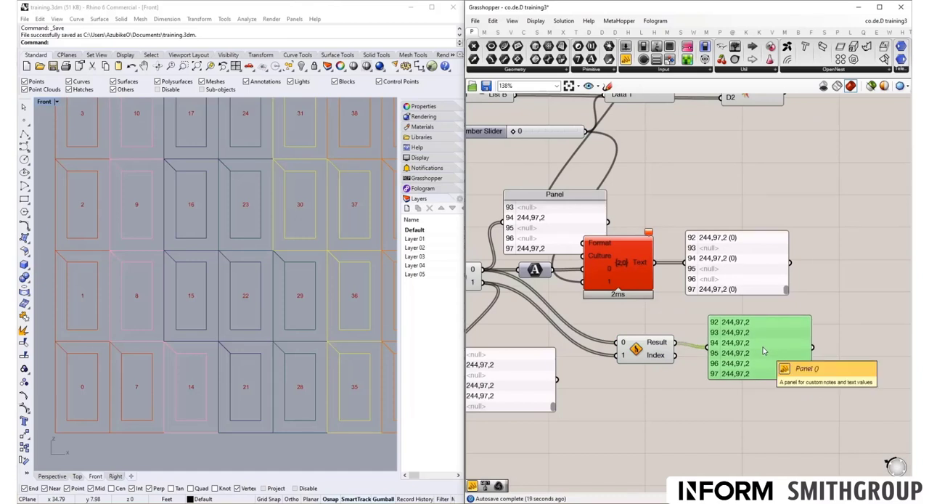
pyautogui.scroll(-3)
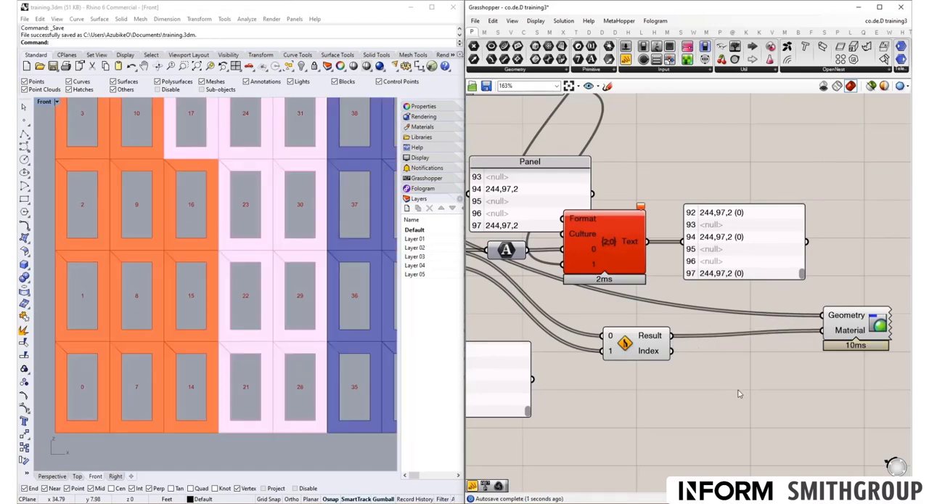
pyautogui.scroll(-3)
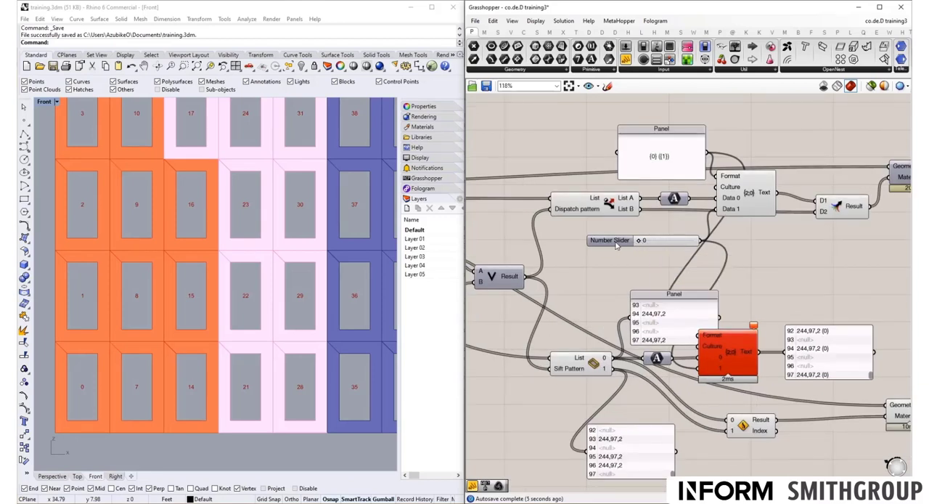
# - Rename the number slider to 'Opacity' and drag it to 75
pyautogui.rightClick(609, 240)
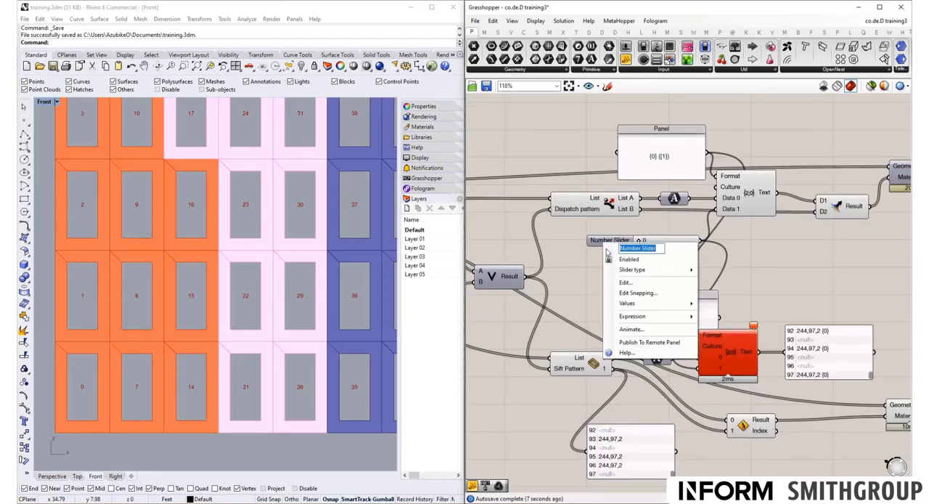
pyautogui.write('Opacity')
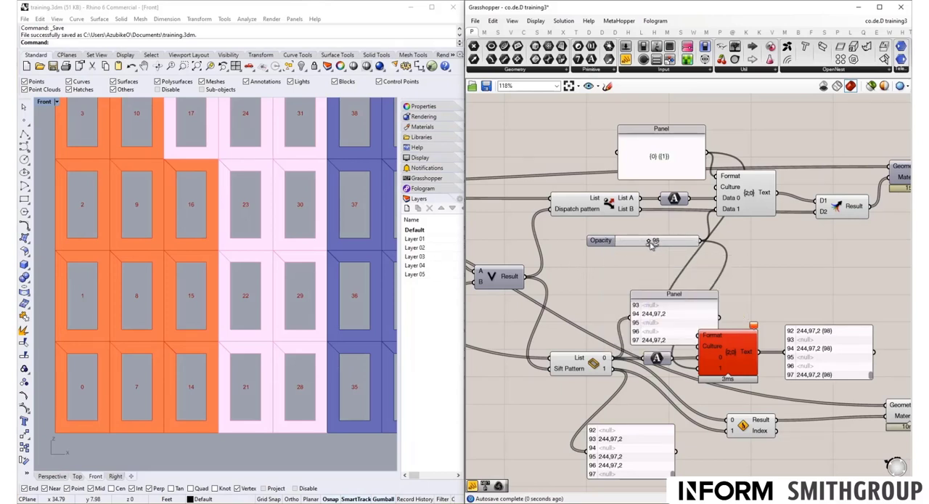
pyautogui.moveTo(648, 240); pyautogui.dragTo(656, 240)
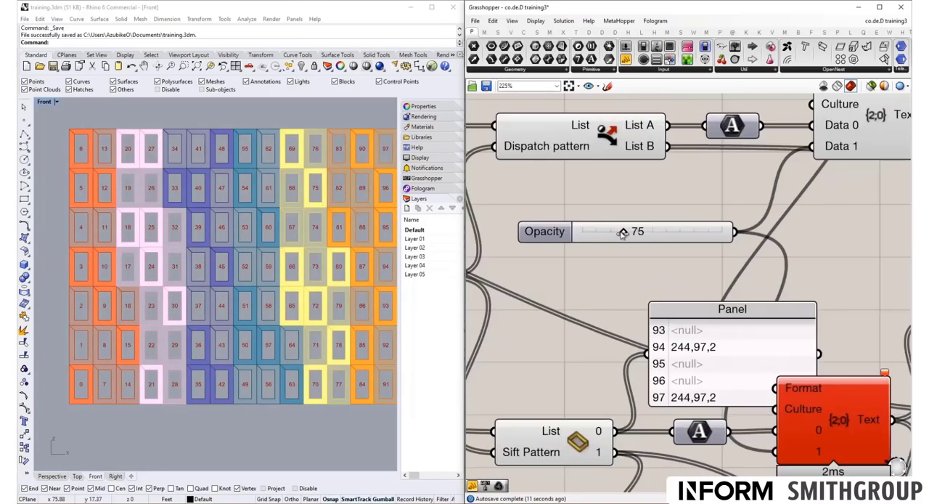
# - Sweep the Opacity slider through 118, 11, 239 and 255, settling at 0 for outlined grid panels
pyautogui.moveTo(622, 231); pyautogui.dragTo(647, 231)
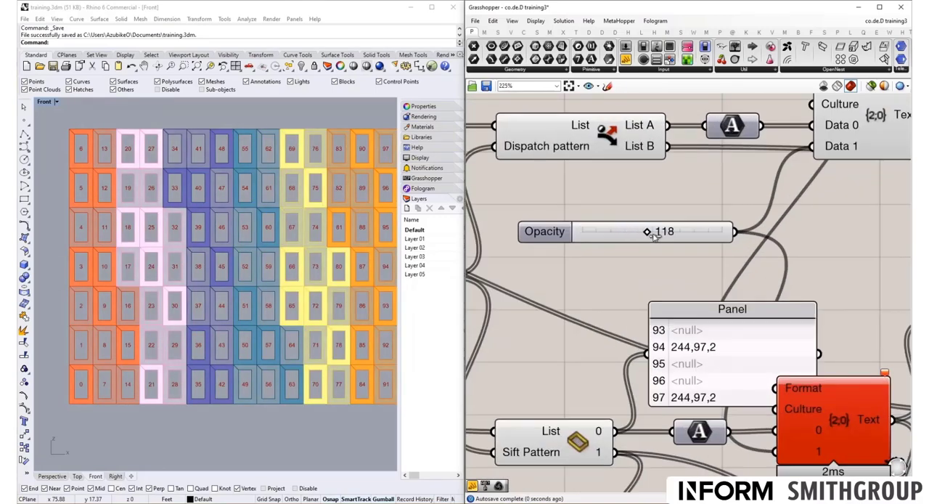
pyautogui.moveTo(646, 230); pyautogui.dragTo(588, 231)
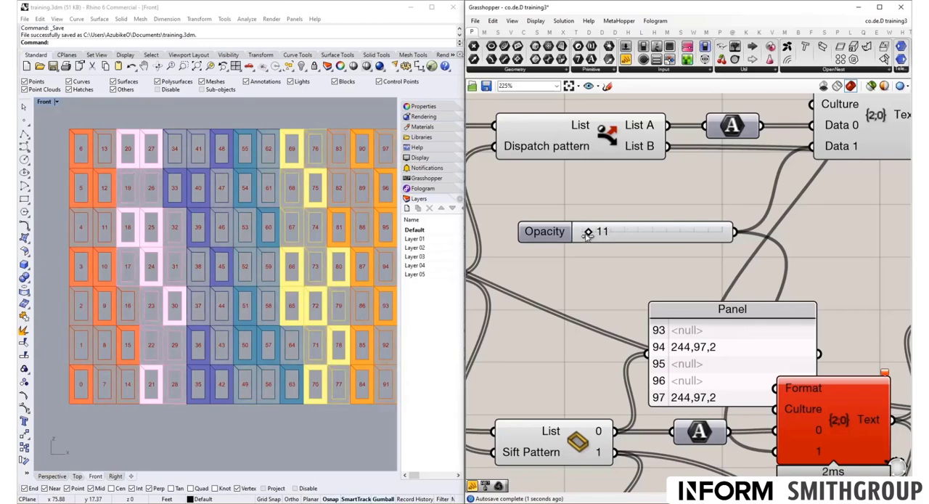
pyautogui.moveTo(589, 230); pyautogui.dragTo(714, 231)
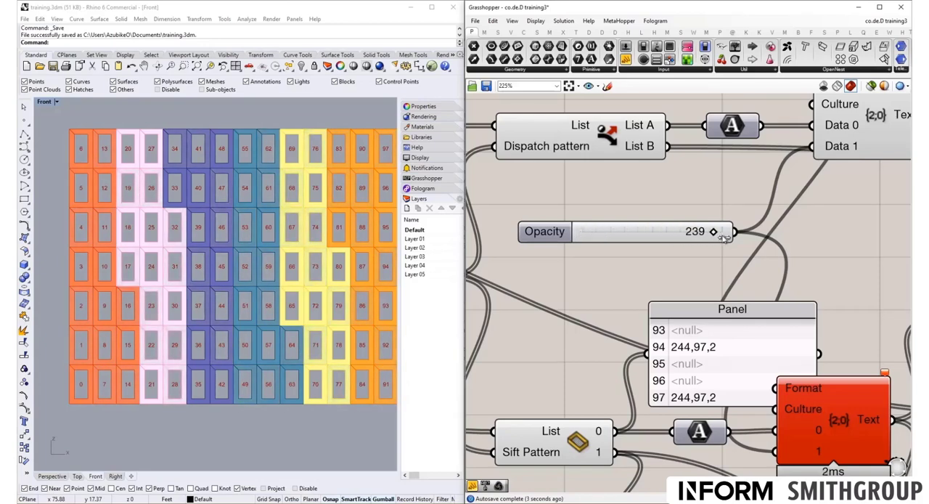
pyautogui.moveTo(713, 231); pyautogui.dragTo(729, 231)
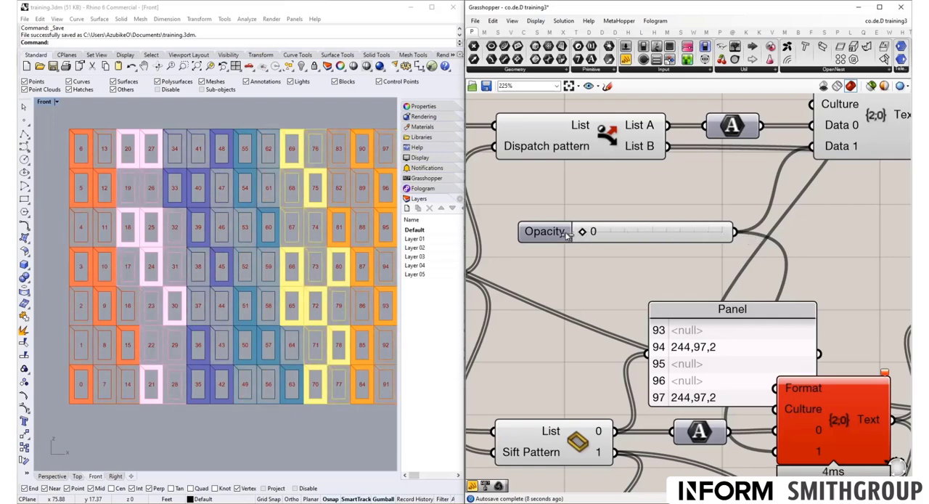
pyautogui.moveTo(588, 231); pyautogui.dragTo(719, 231)
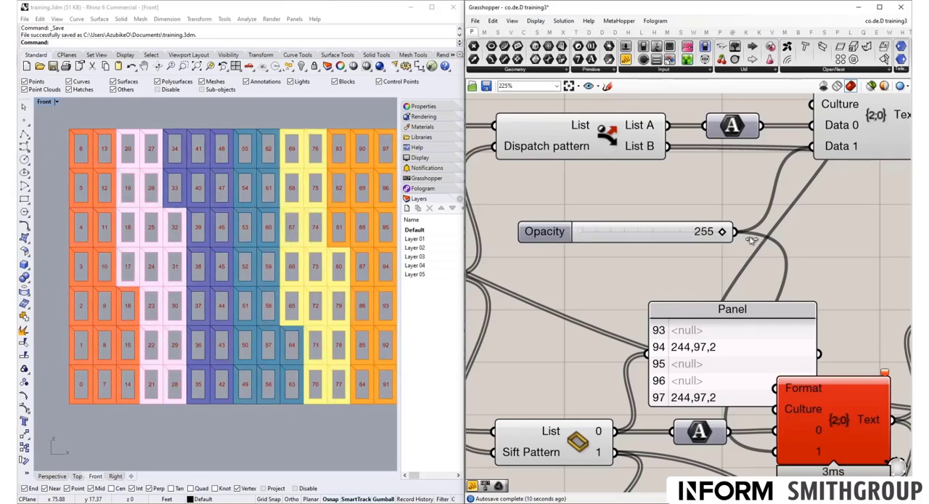
pyautogui.moveTo(719, 231); pyautogui.dragTo(602, 232)
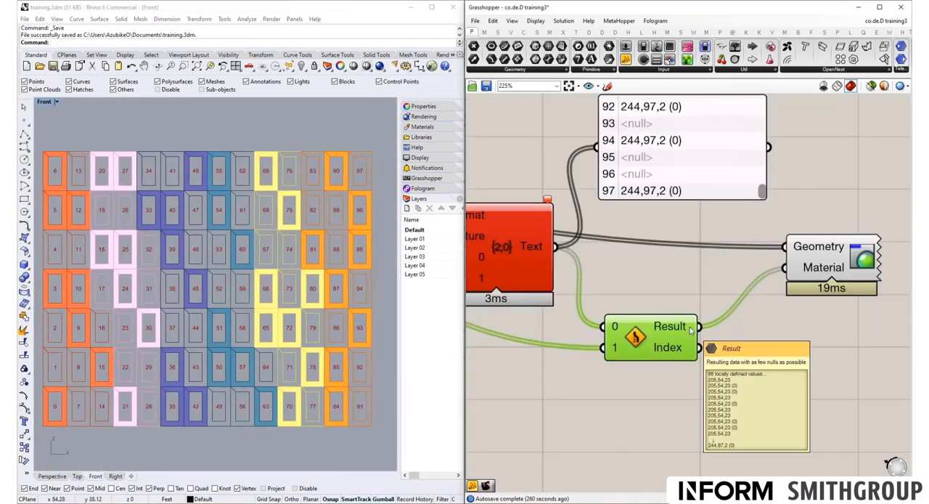
pyautogui.scroll(-3)
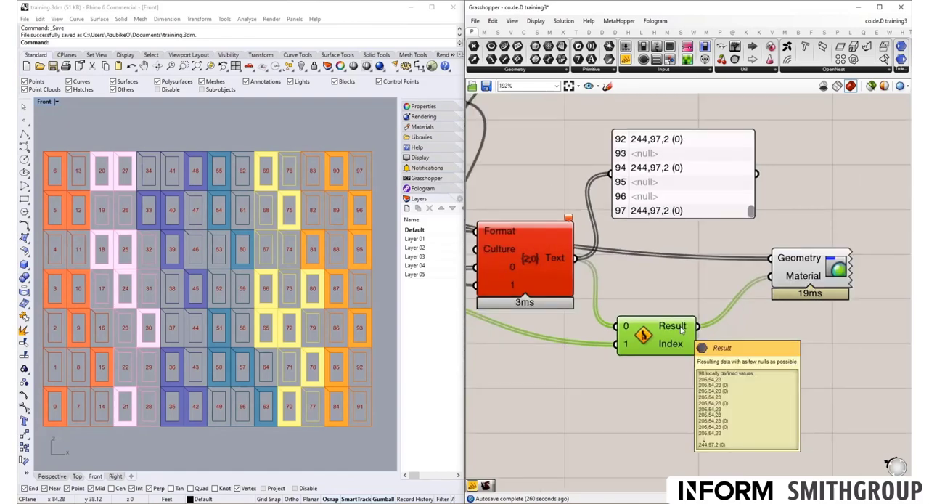
pyautogui.moveTo(798, 263)
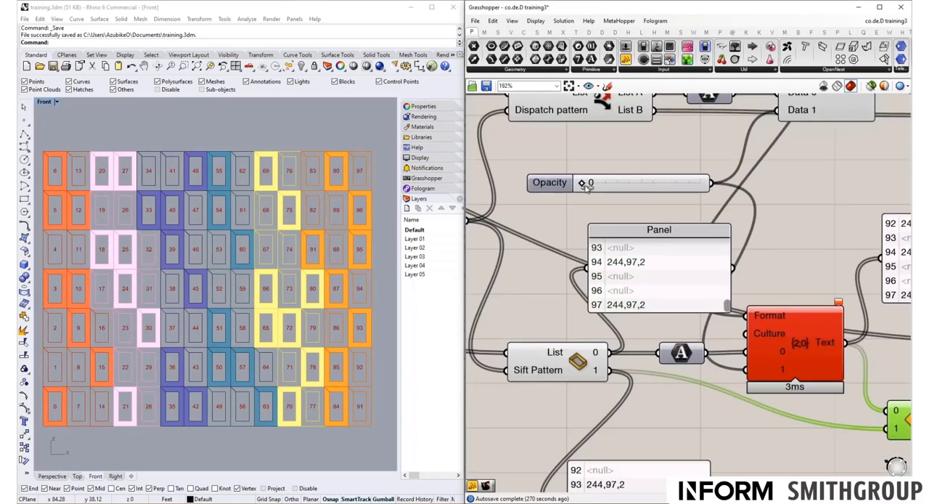
pyautogui.moveTo(587, 183); pyautogui.dragTo(660, 183)
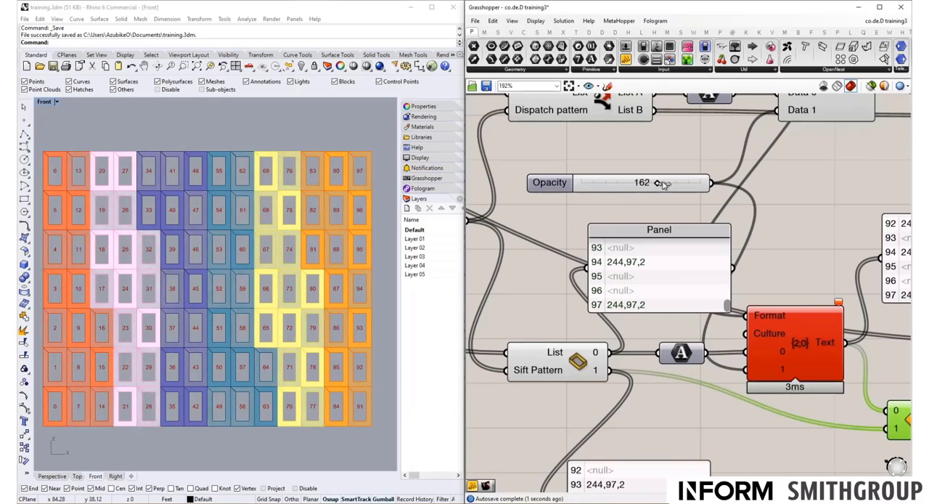
pyautogui.moveTo(661, 182); pyautogui.dragTo(595, 182)
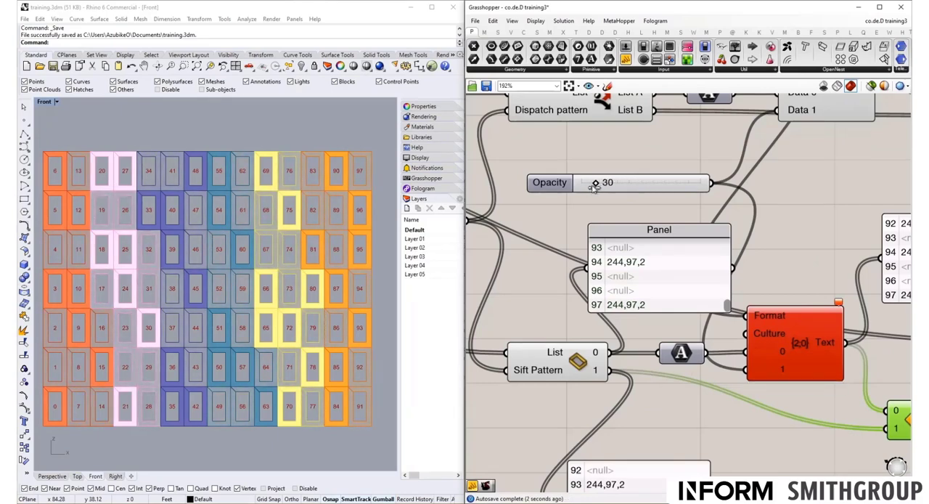
pyautogui.moveTo(594, 182); pyautogui.dragTo(648, 183)
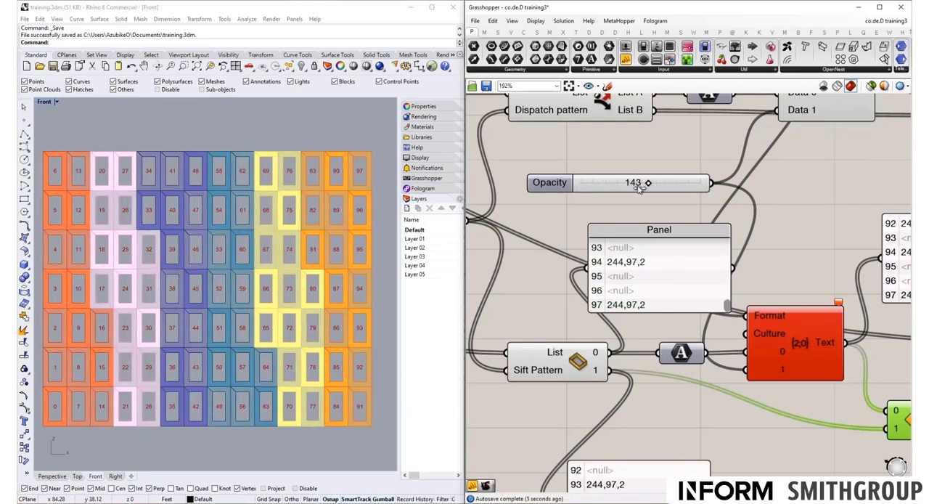
pyautogui.moveTo(645, 182); pyautogui.dragTo(581, 183)
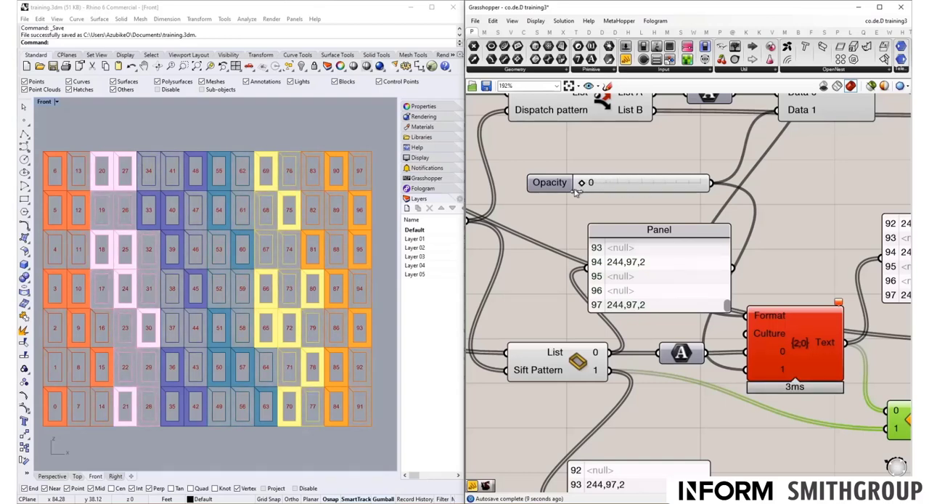
pyautogui.scroll(-3)
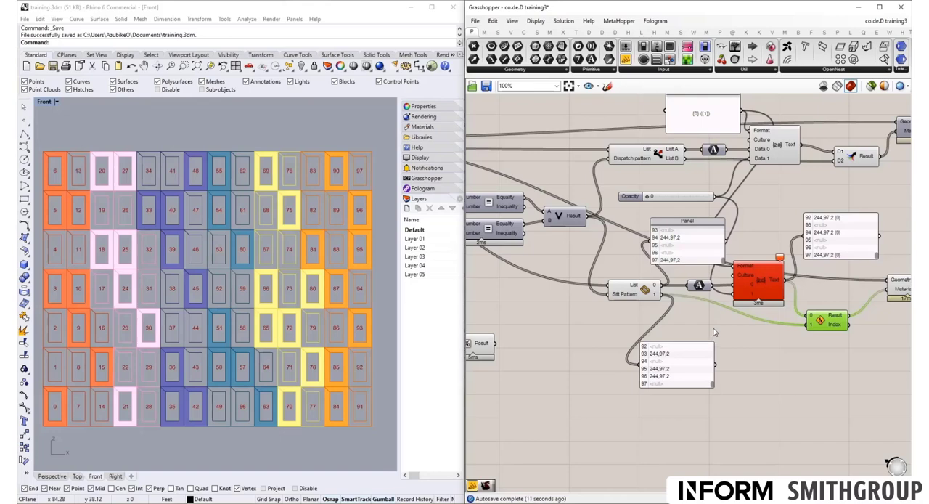